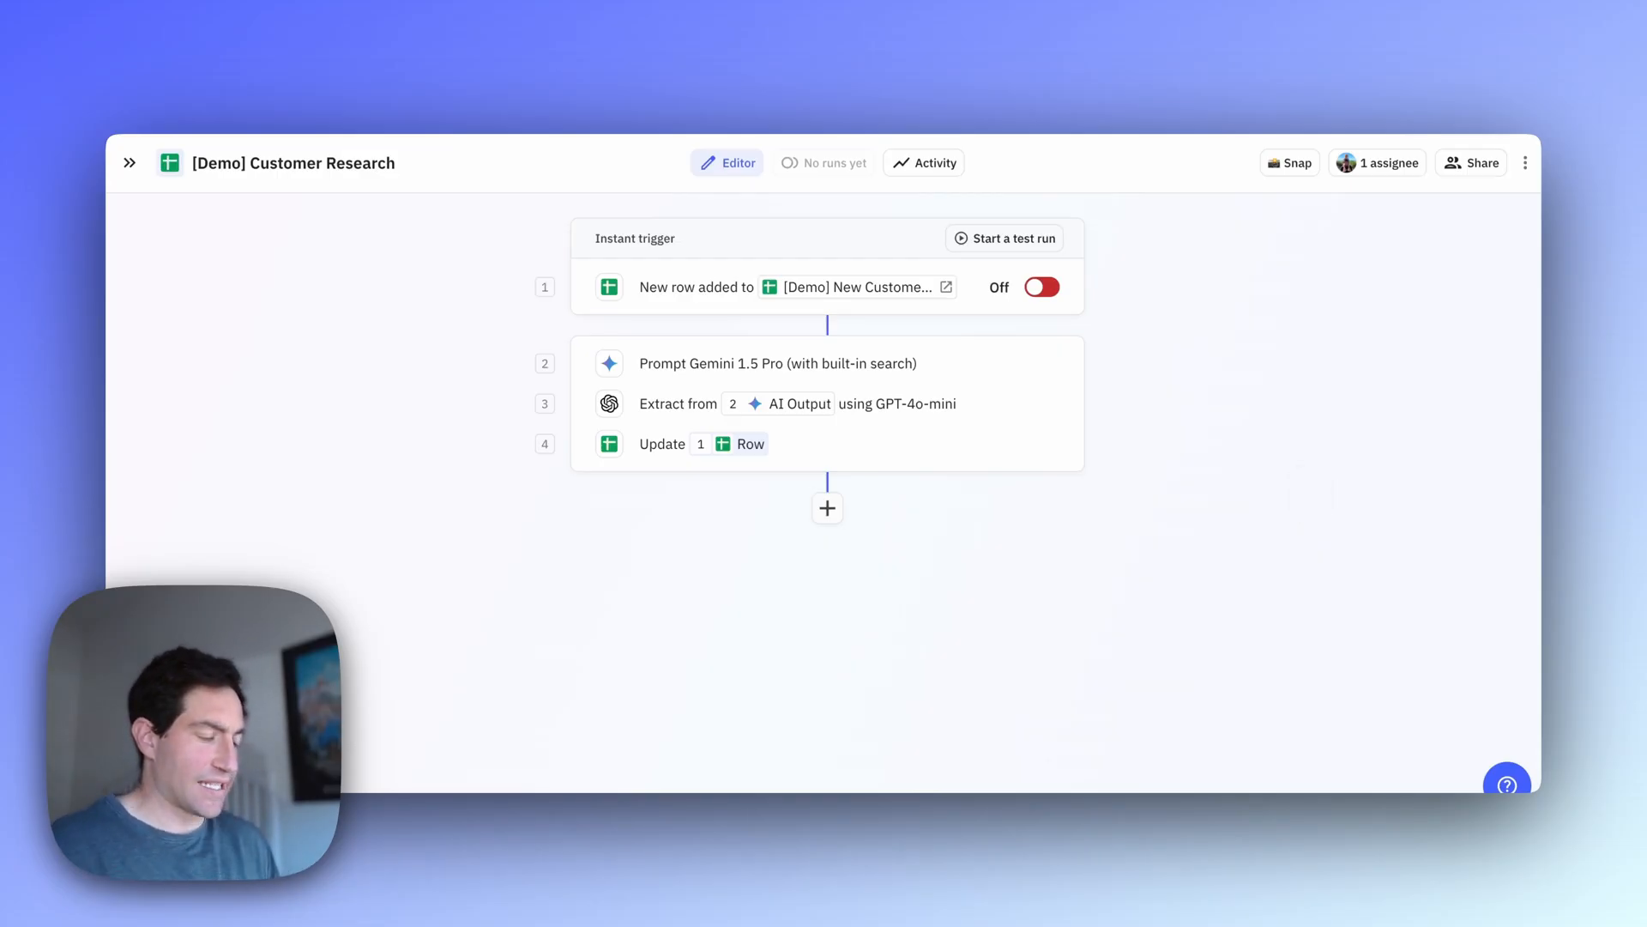
{"action": "mouse_move", "coordinate": [720, 315]}
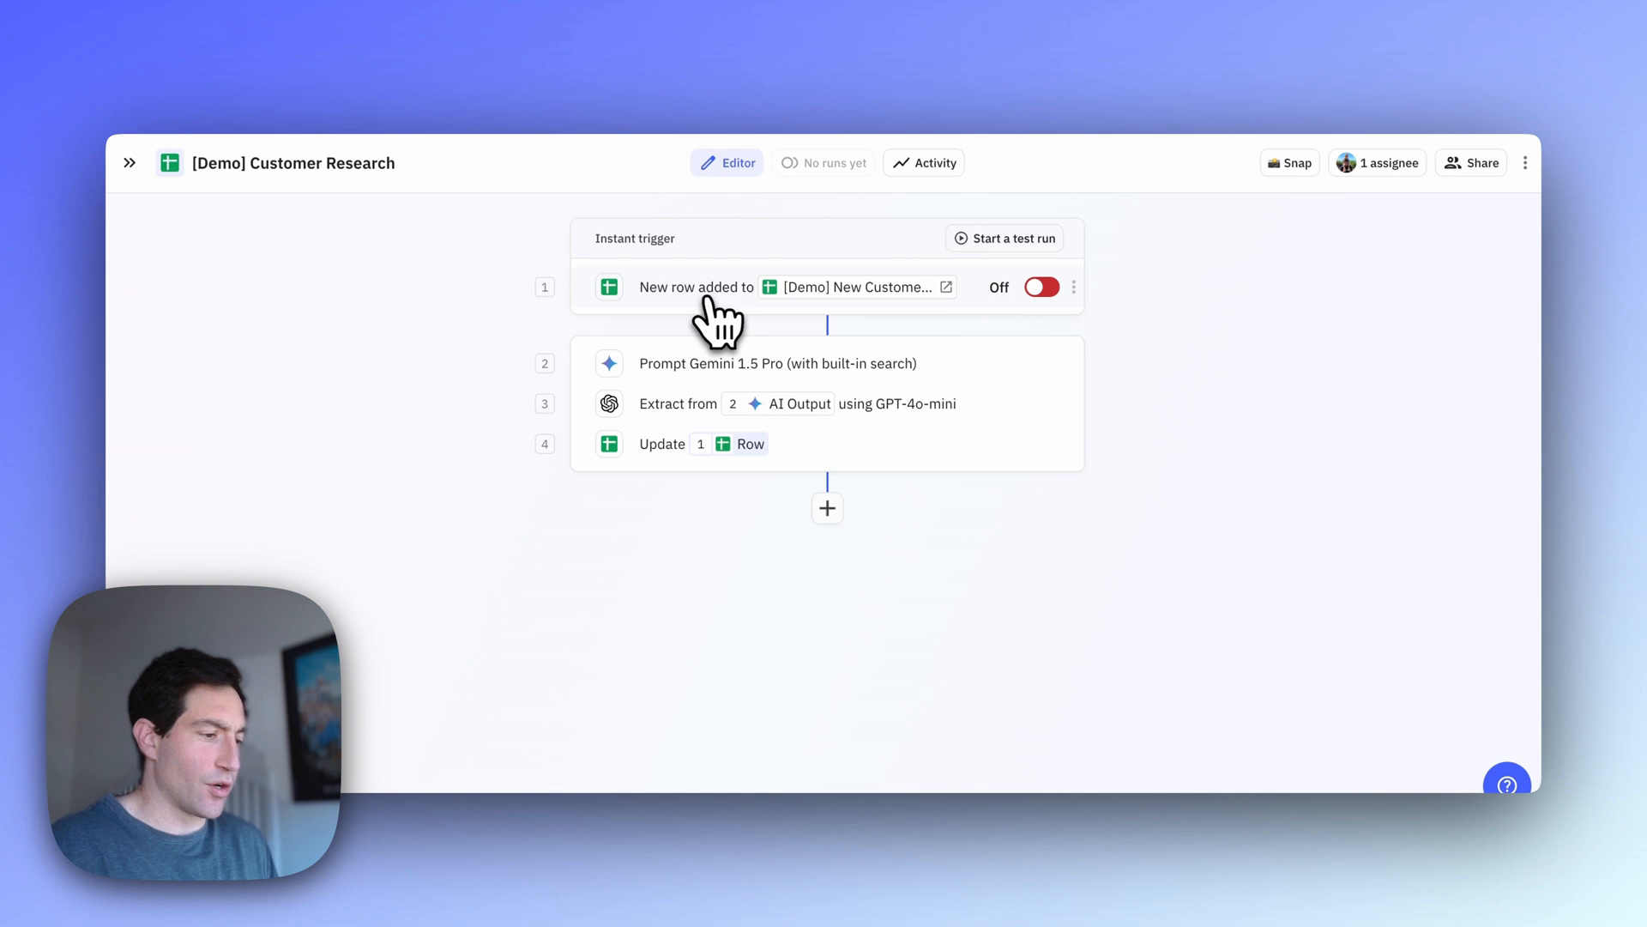
{"action": "mouse_move", "coordinate": [715, 346]}
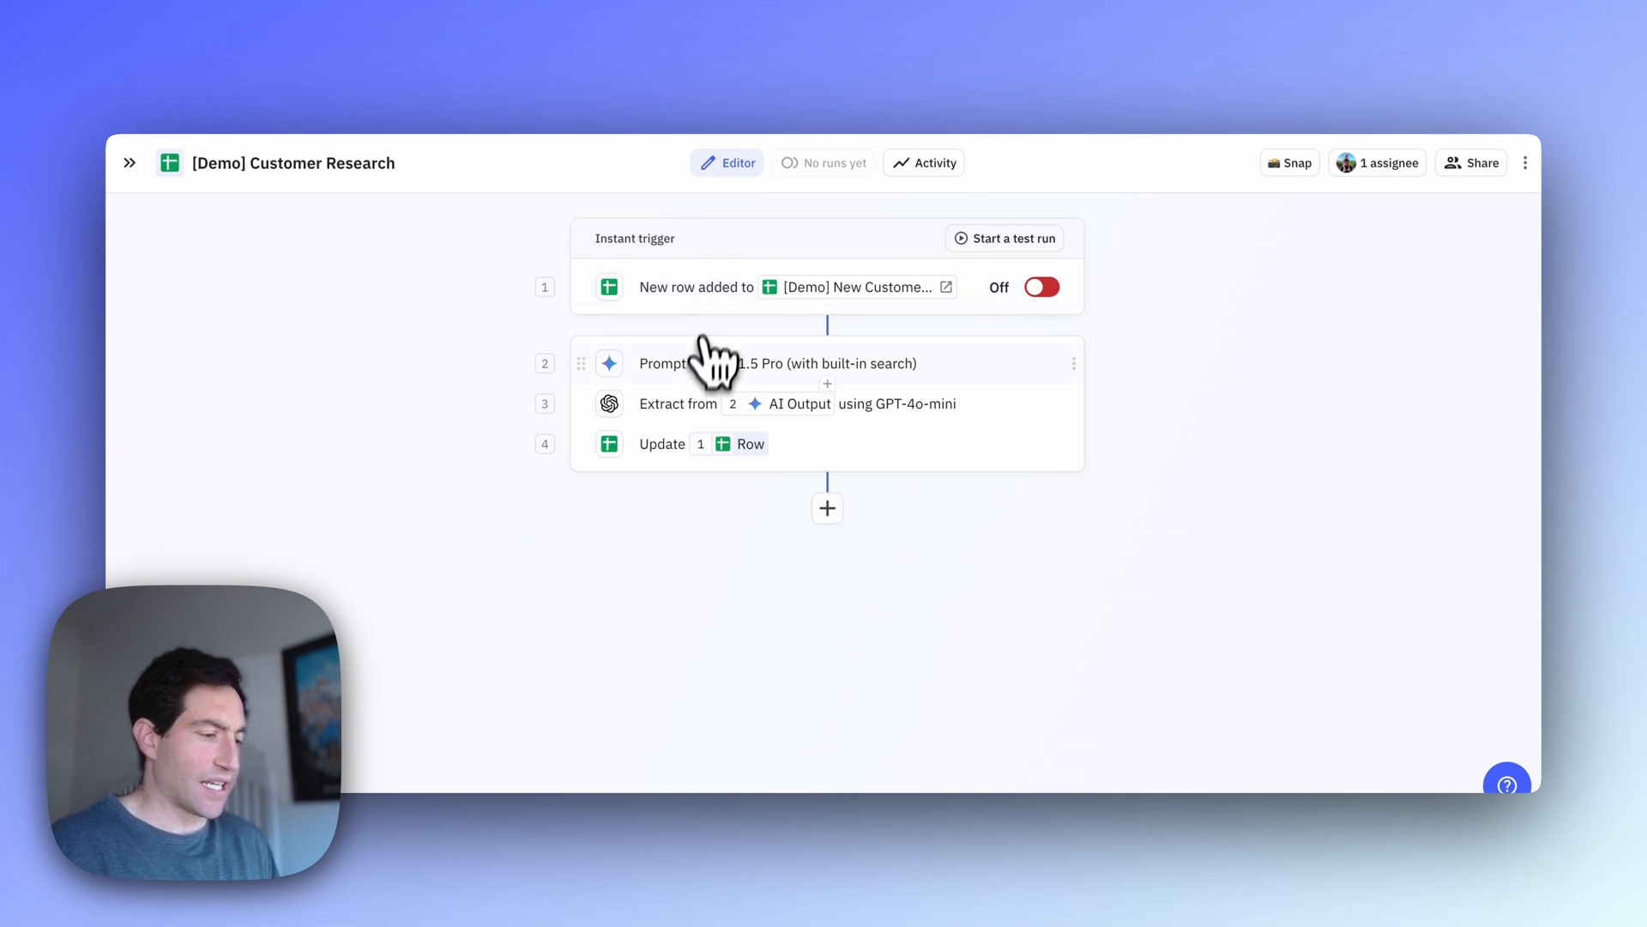
{"action": "mouse_move", "coordinate": [720, 384]}
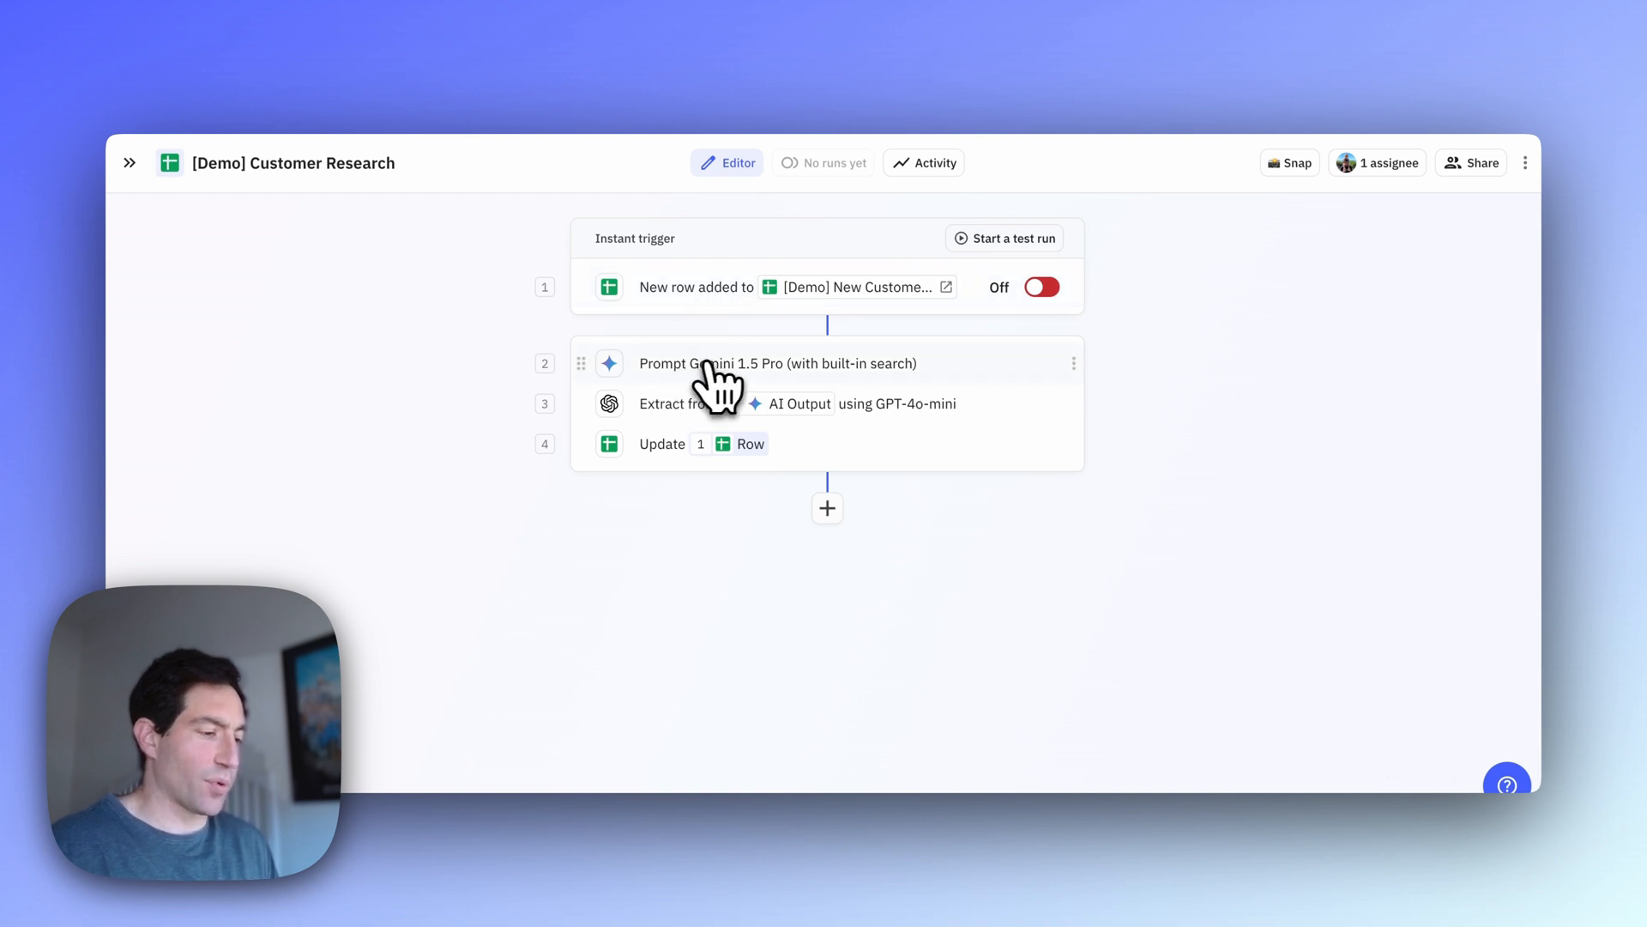
{"action": "mouse_move", "coordinate": [730, 389]}
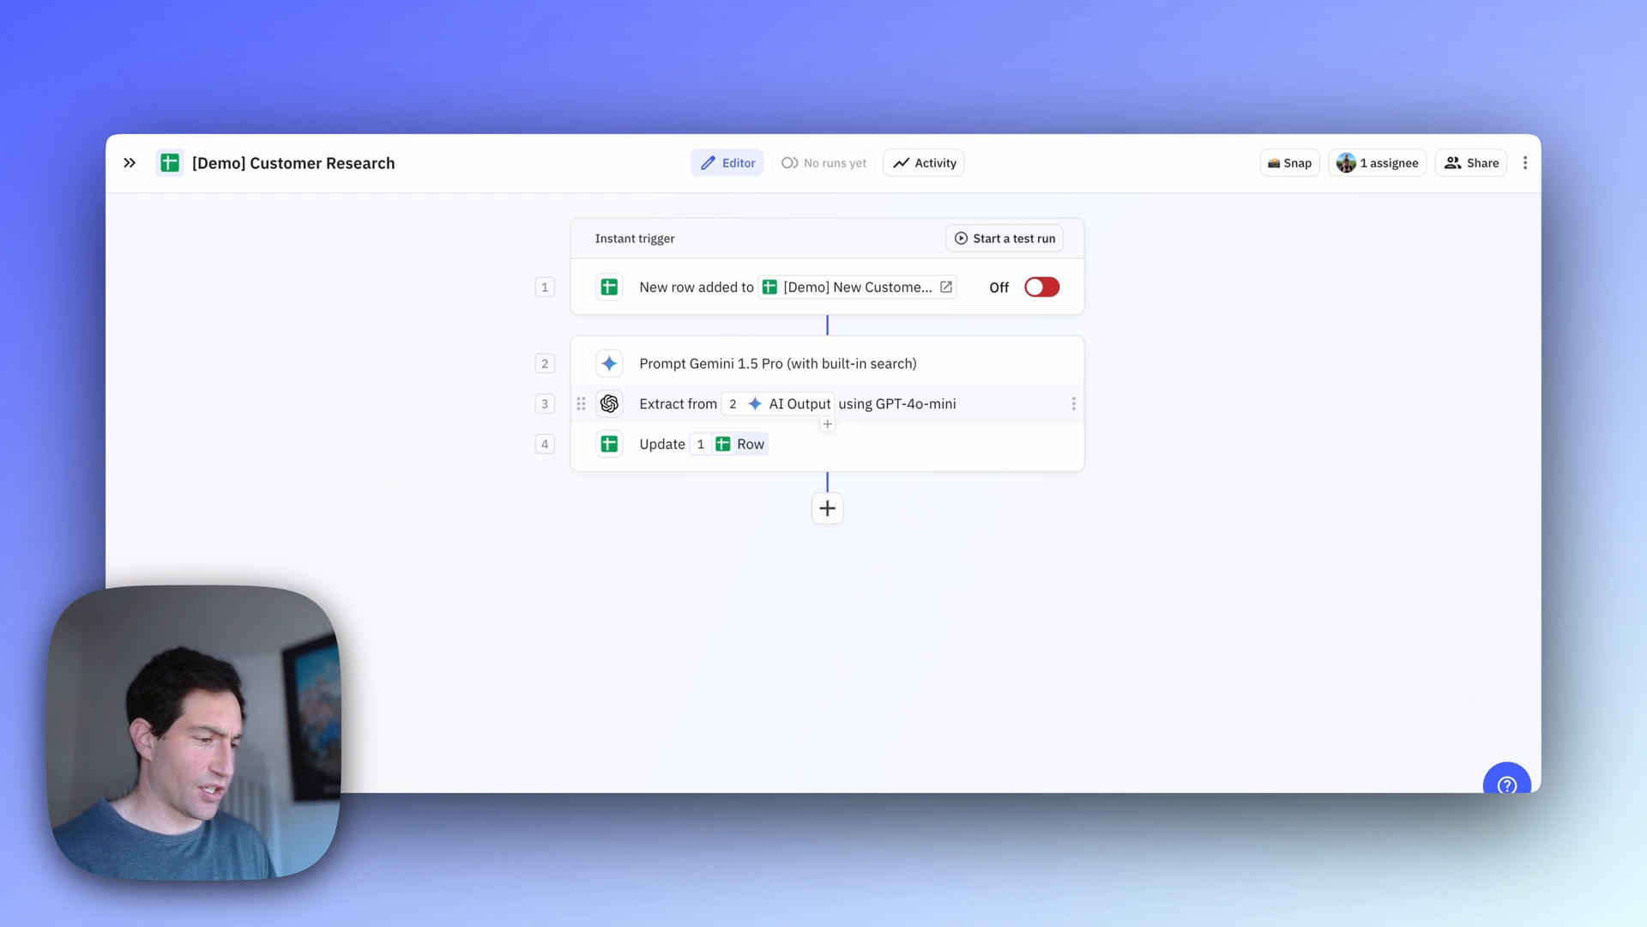
{"action": "mouse_move", "coordinate": [669, 457]}
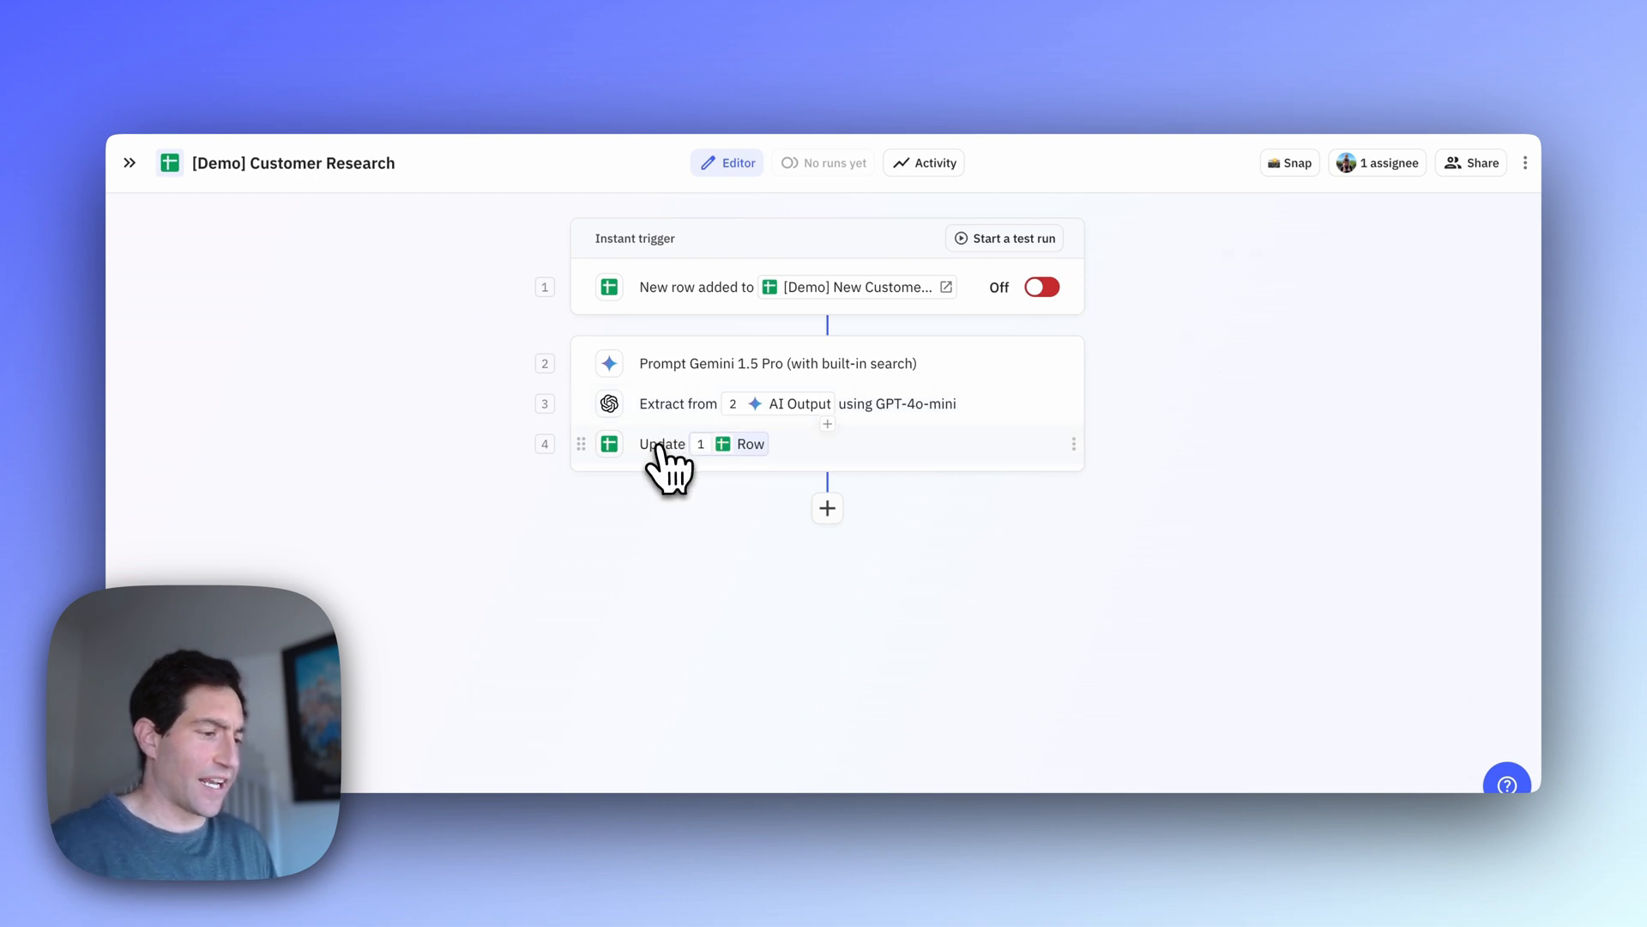
View the 'New row added' trigger, set to fire on new rows in the New Customers sheet
{"action": "left_click", "coordinate": [663, 444]}
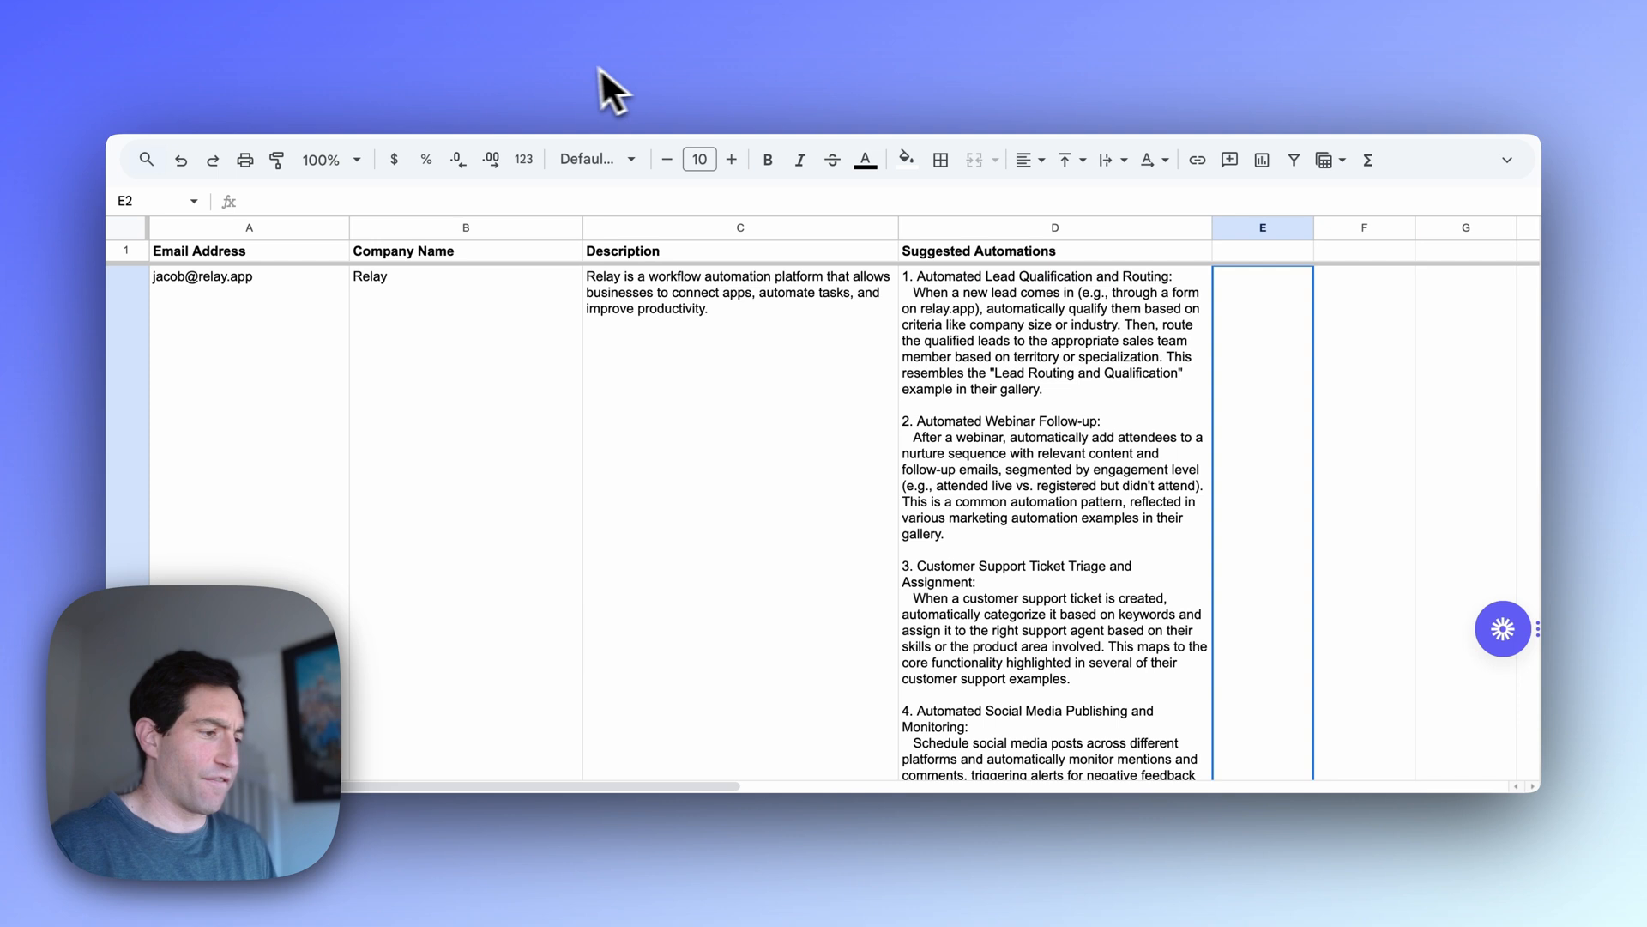
{"action": "mouse_move", "coordinate": [380, 189]}
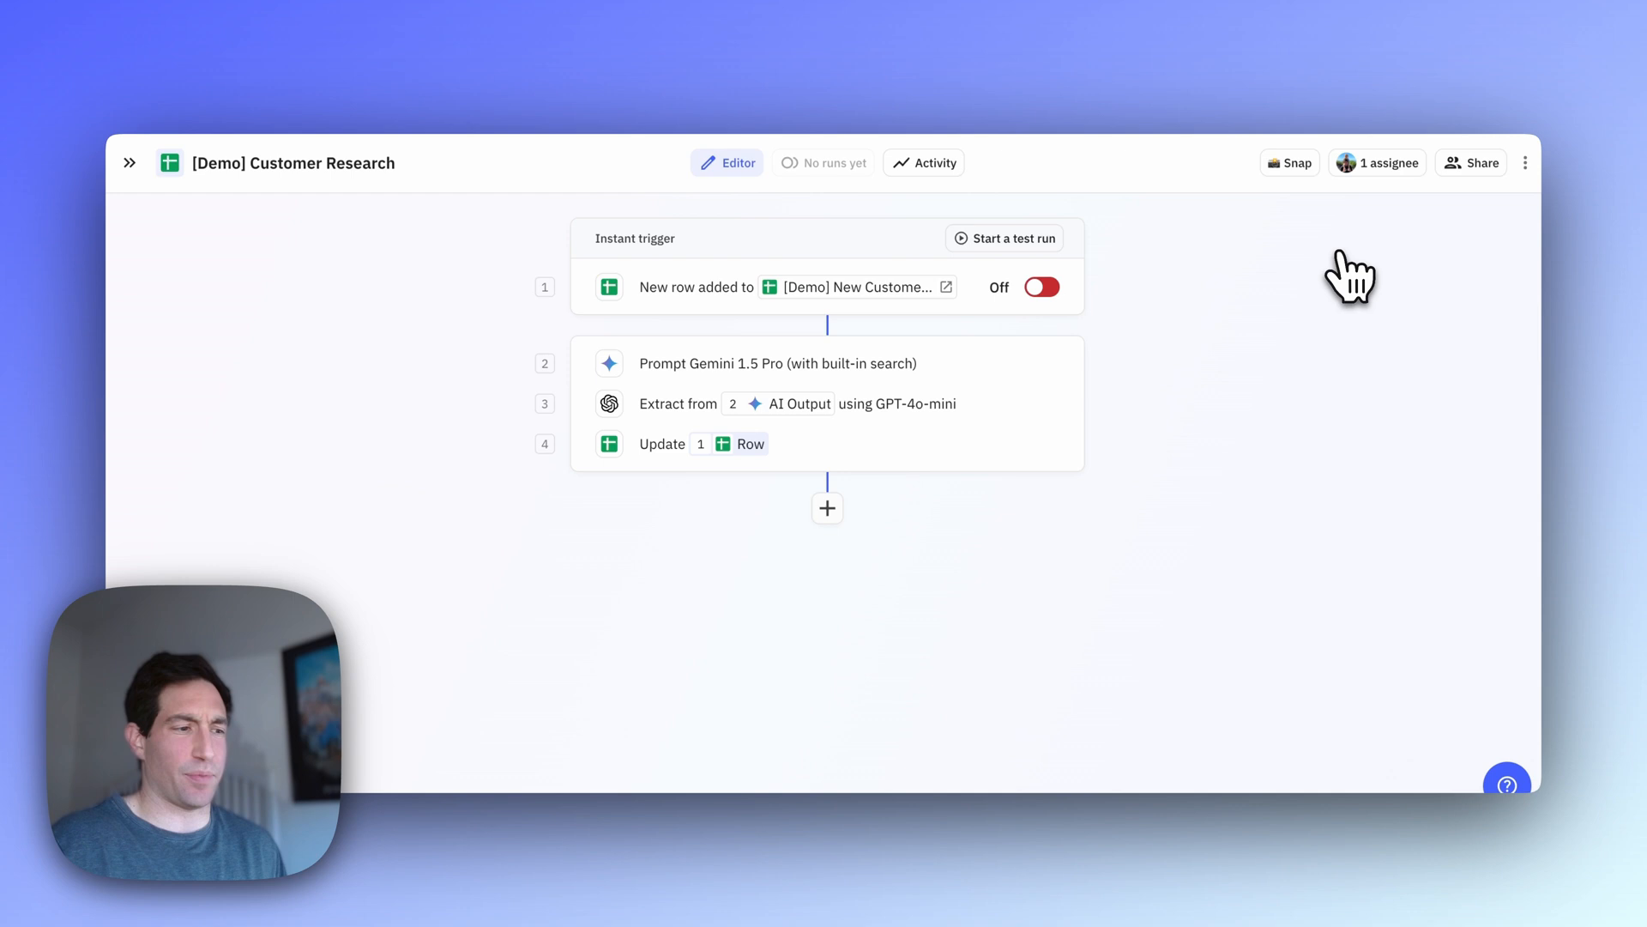
{"action": "left_click", "coordinate": [696, 287]}
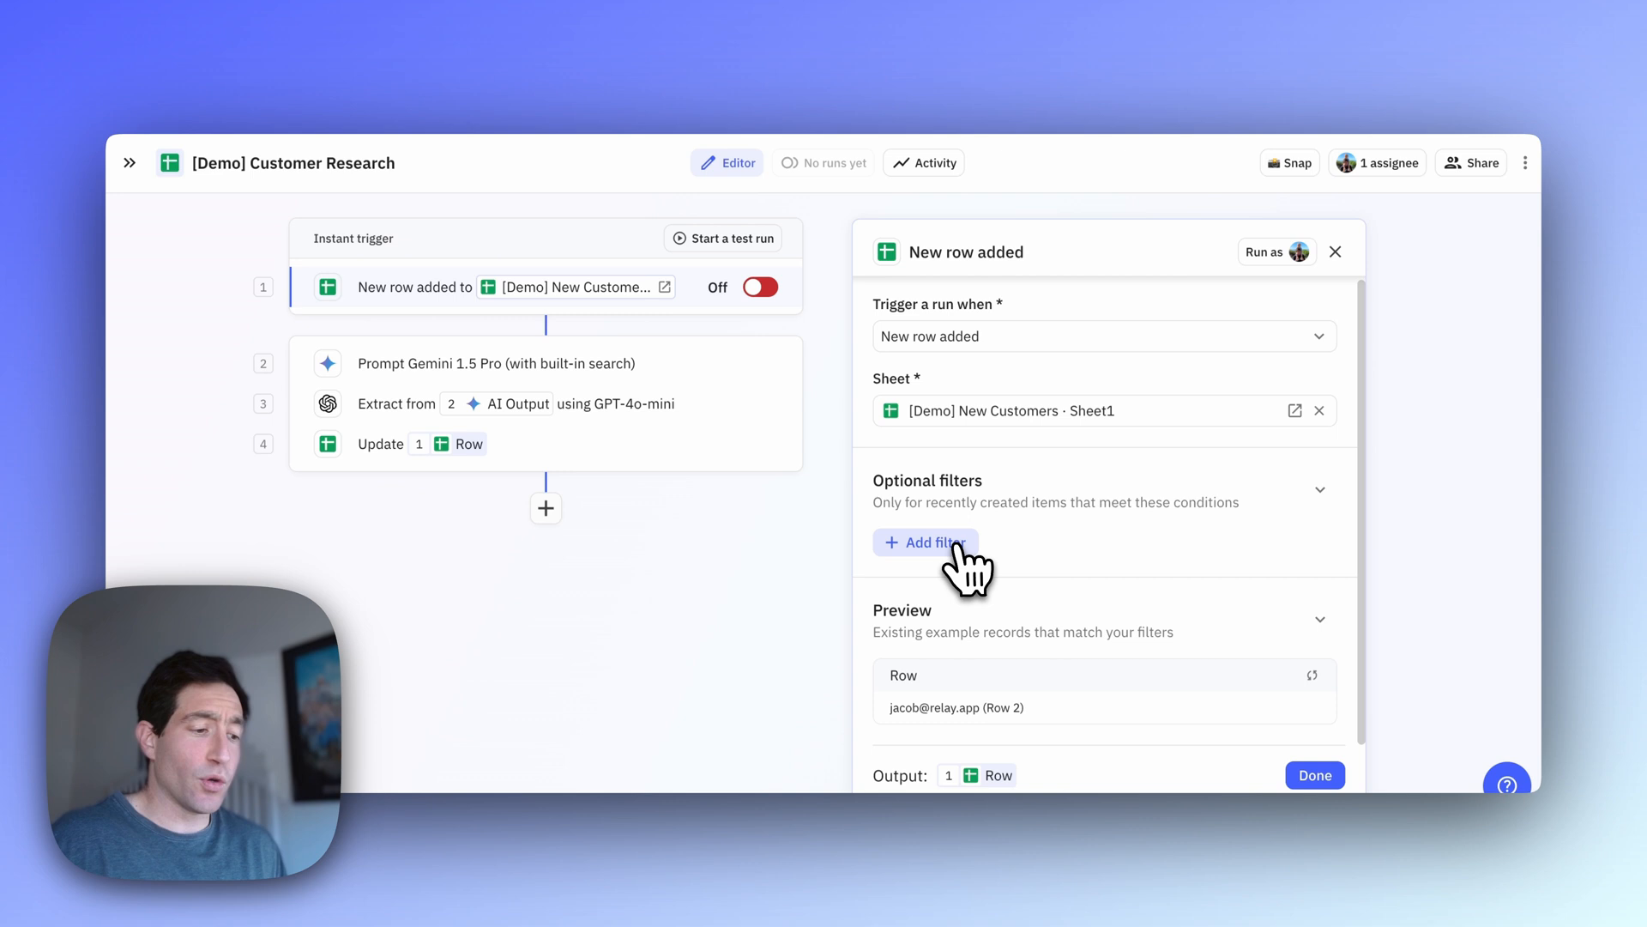
{"action": "mouse_move", "coordinate": [971, 567]}
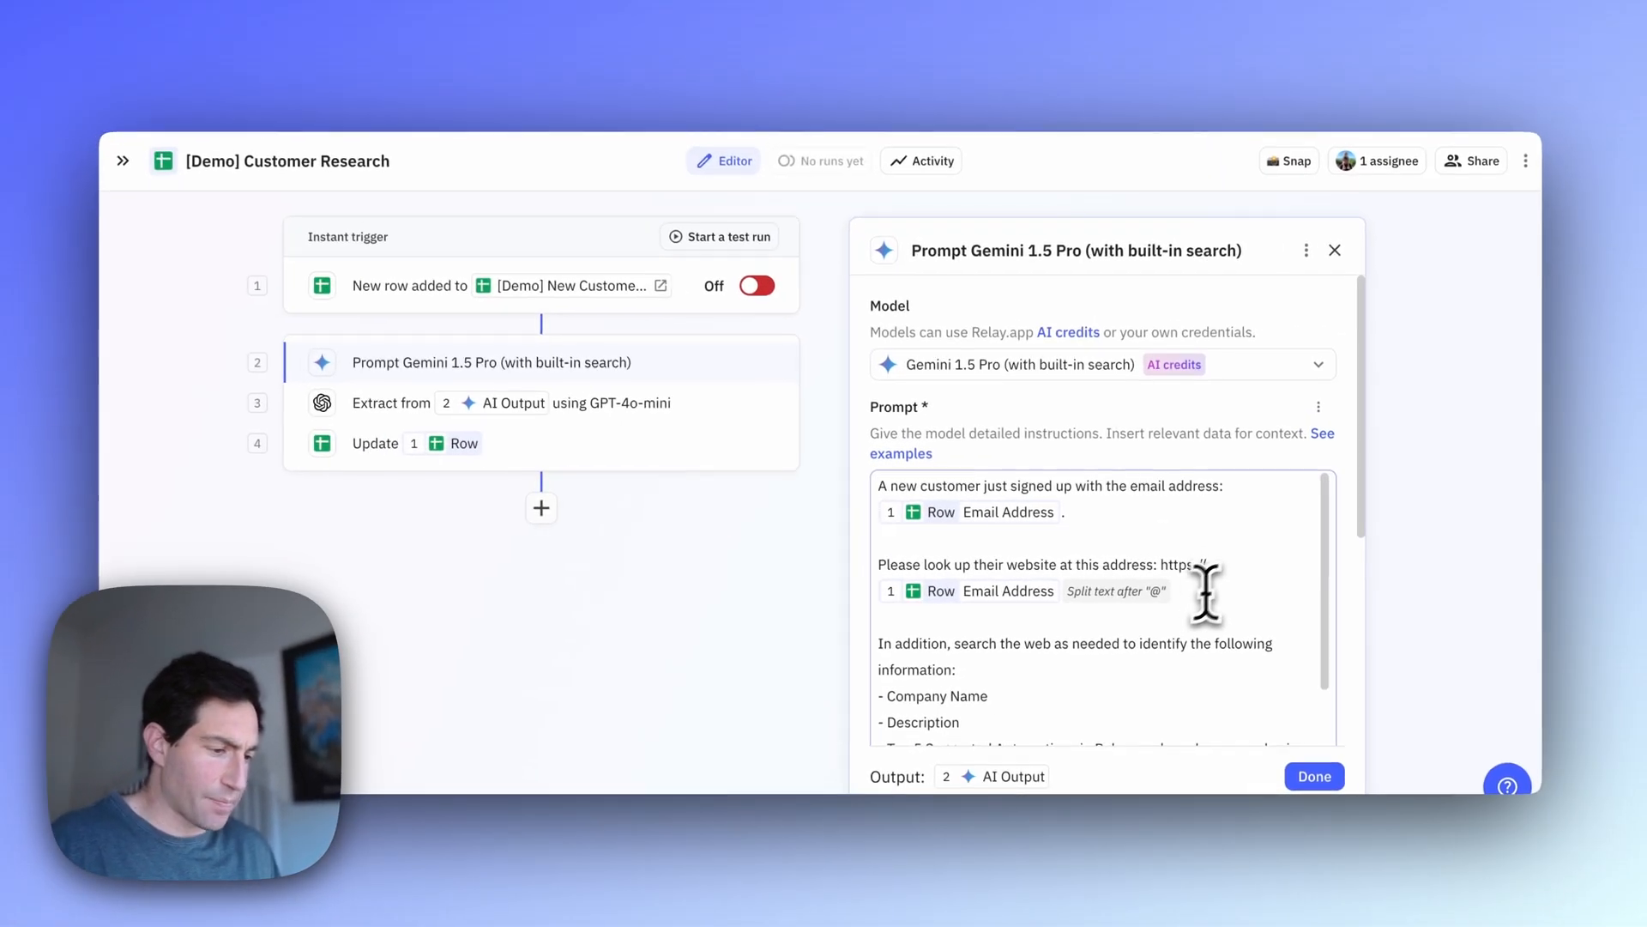
Scroll through the Gemini 1.5 Pro prompt that researches each customer's company
{"action": "scroll", "scroll_direction": "down", "scroll_amount": 3}
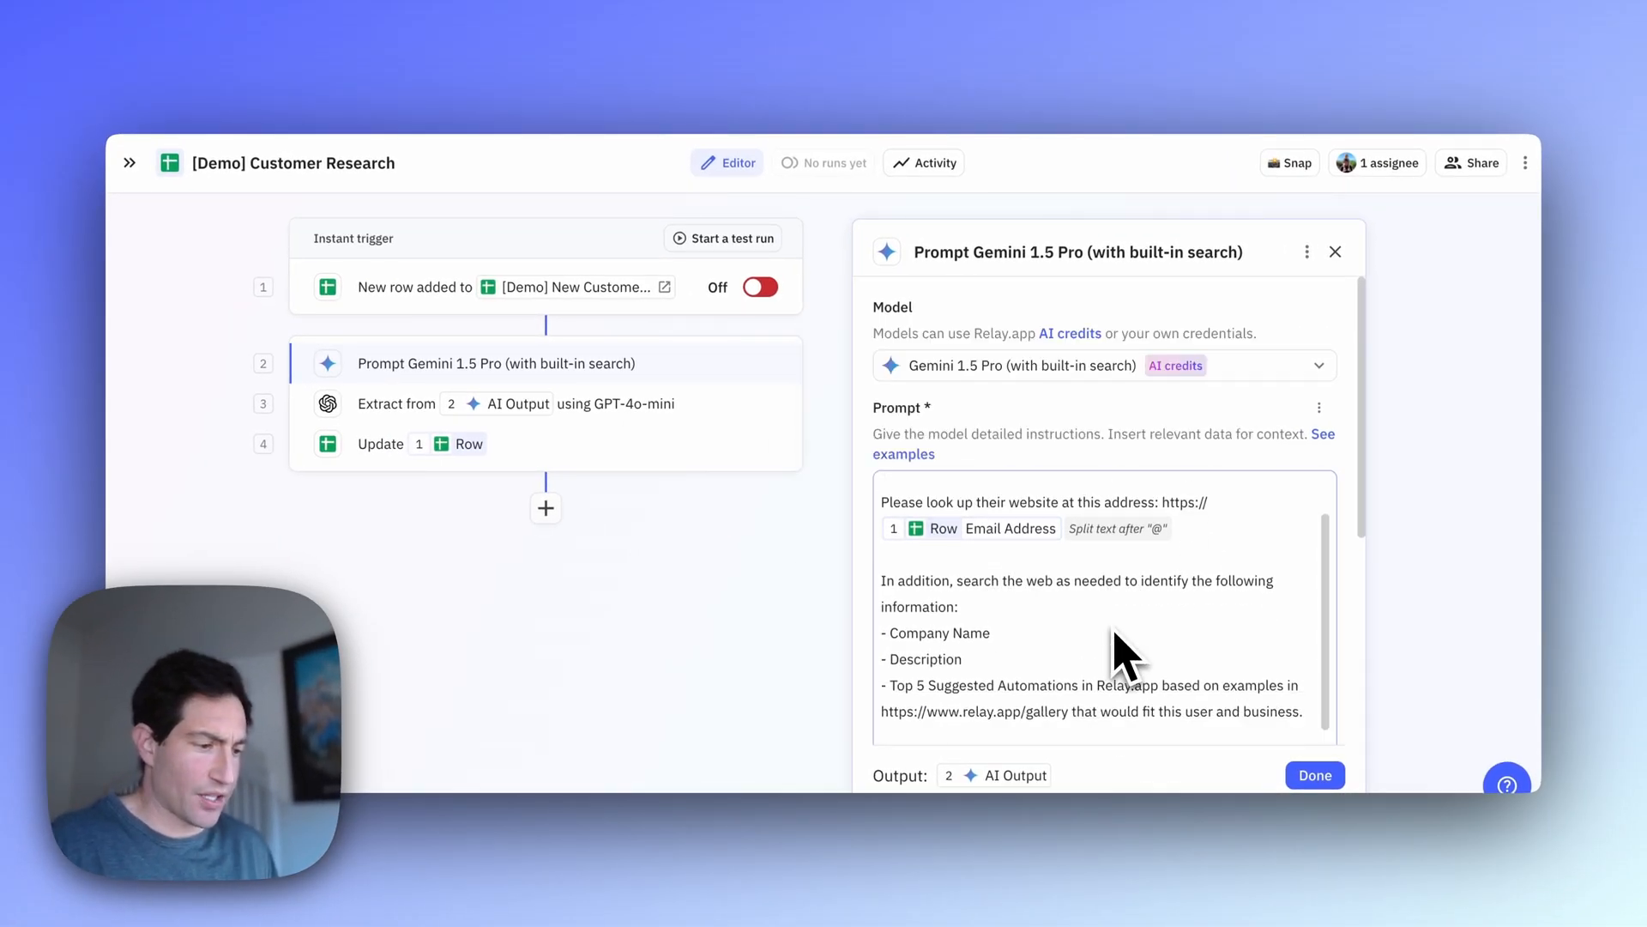
{"action": "scroll", "scroll_direction": "down", "scroll_amount": 3}
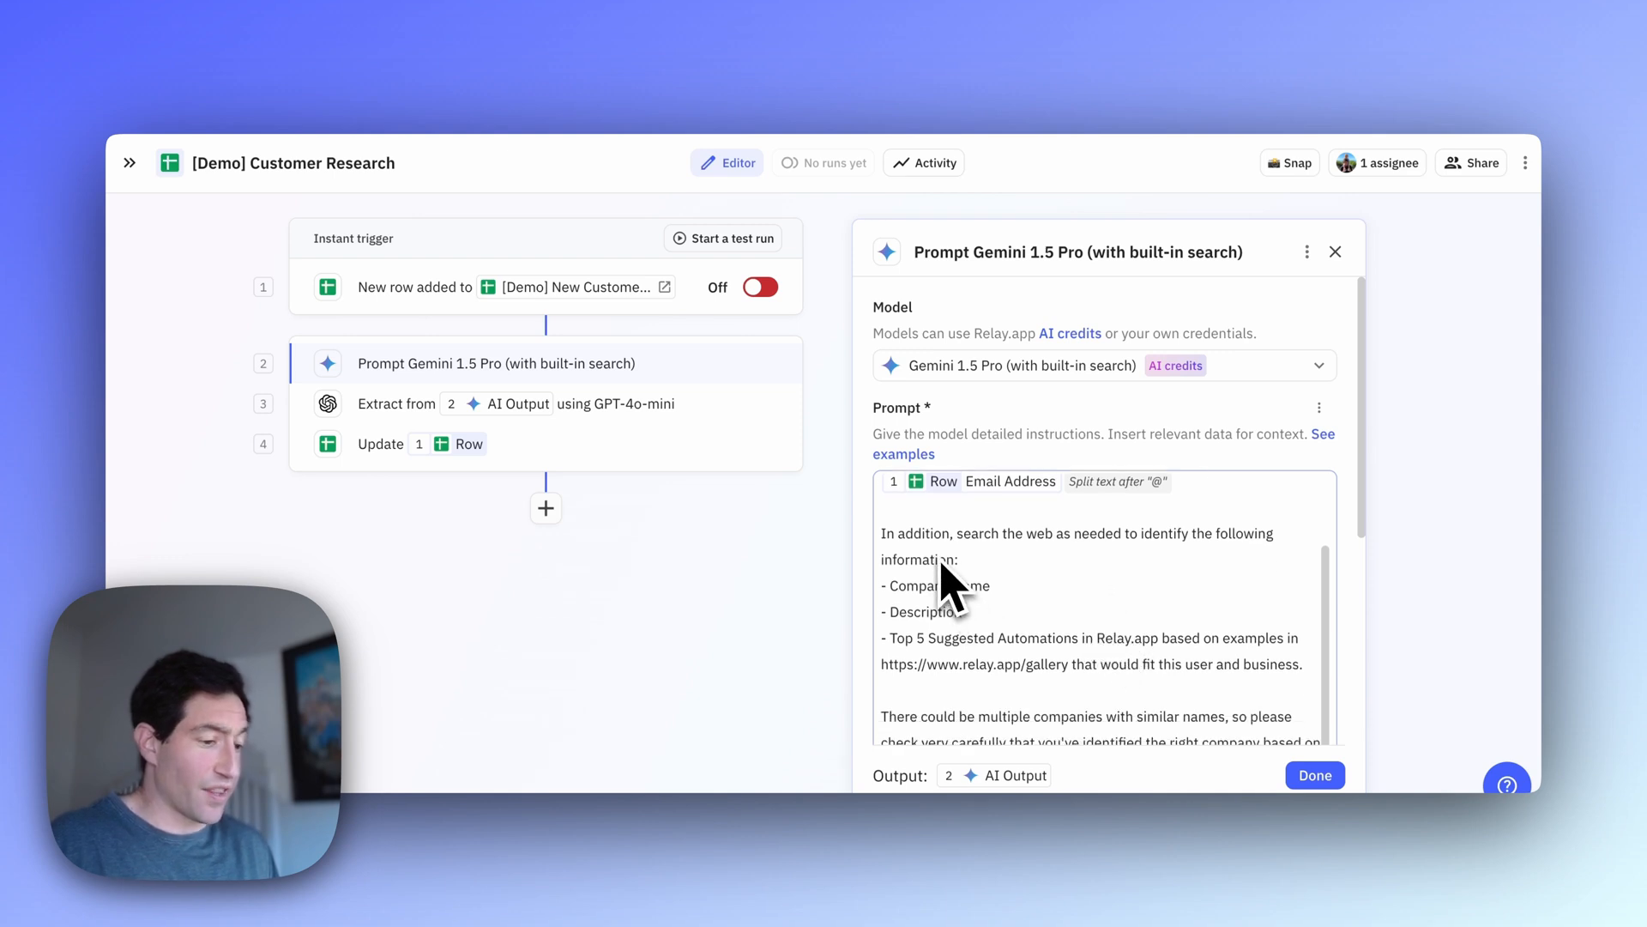
{"action": "mouse_move", "coordinate": [956, 620]}
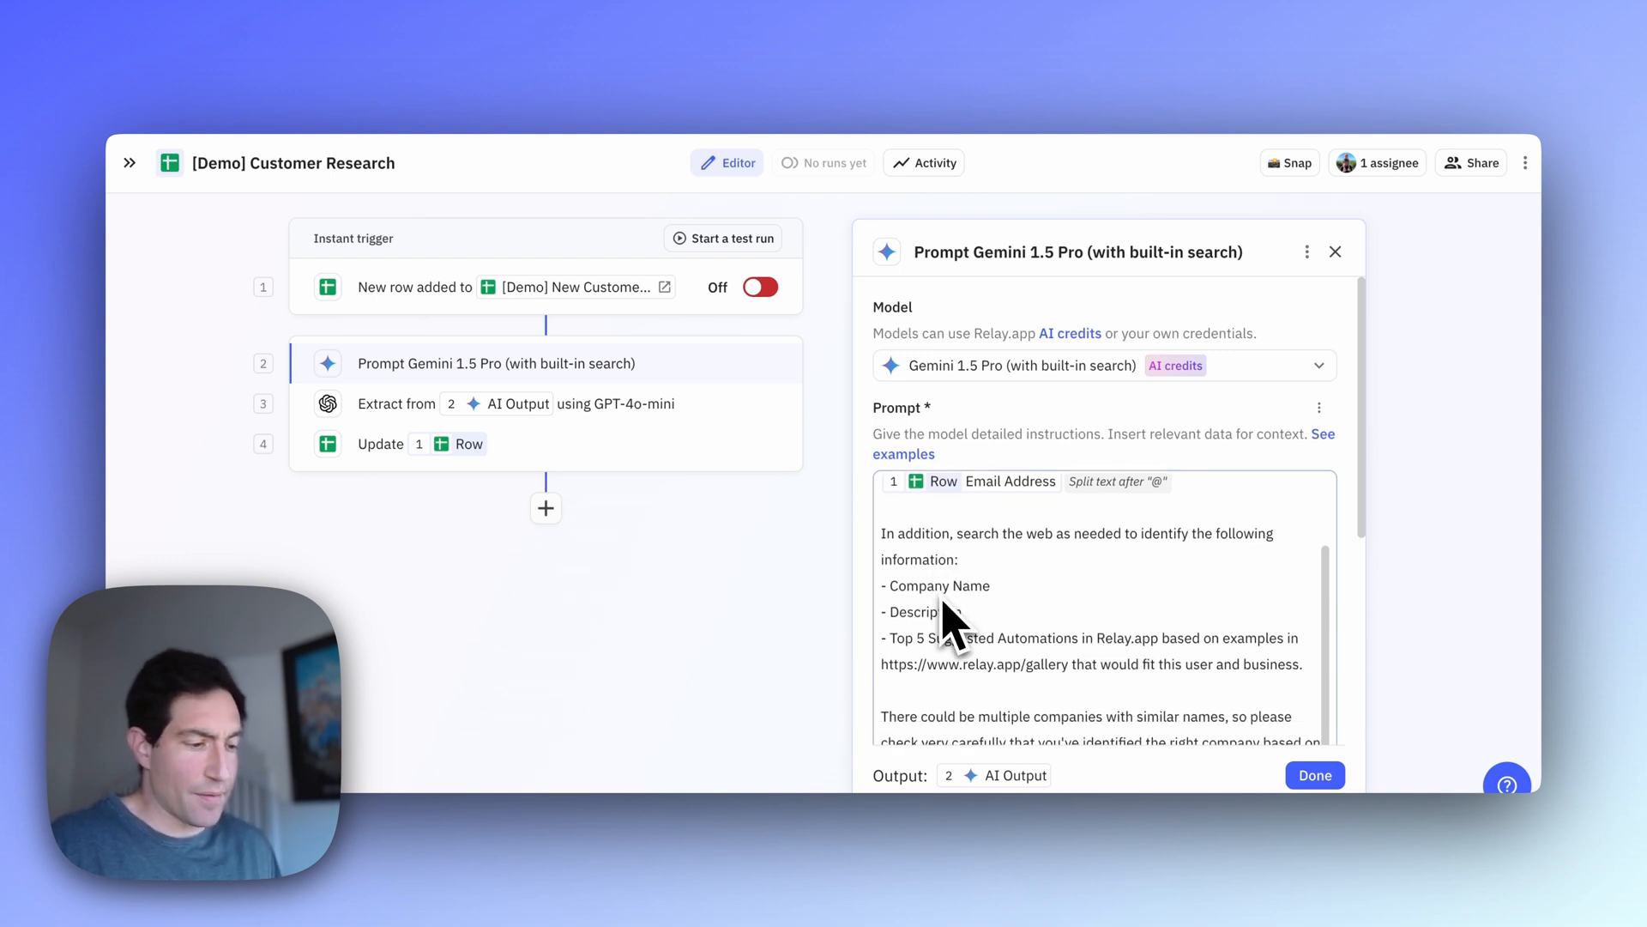
{"action": "mouse_move", "coordinate": [940, 678]}
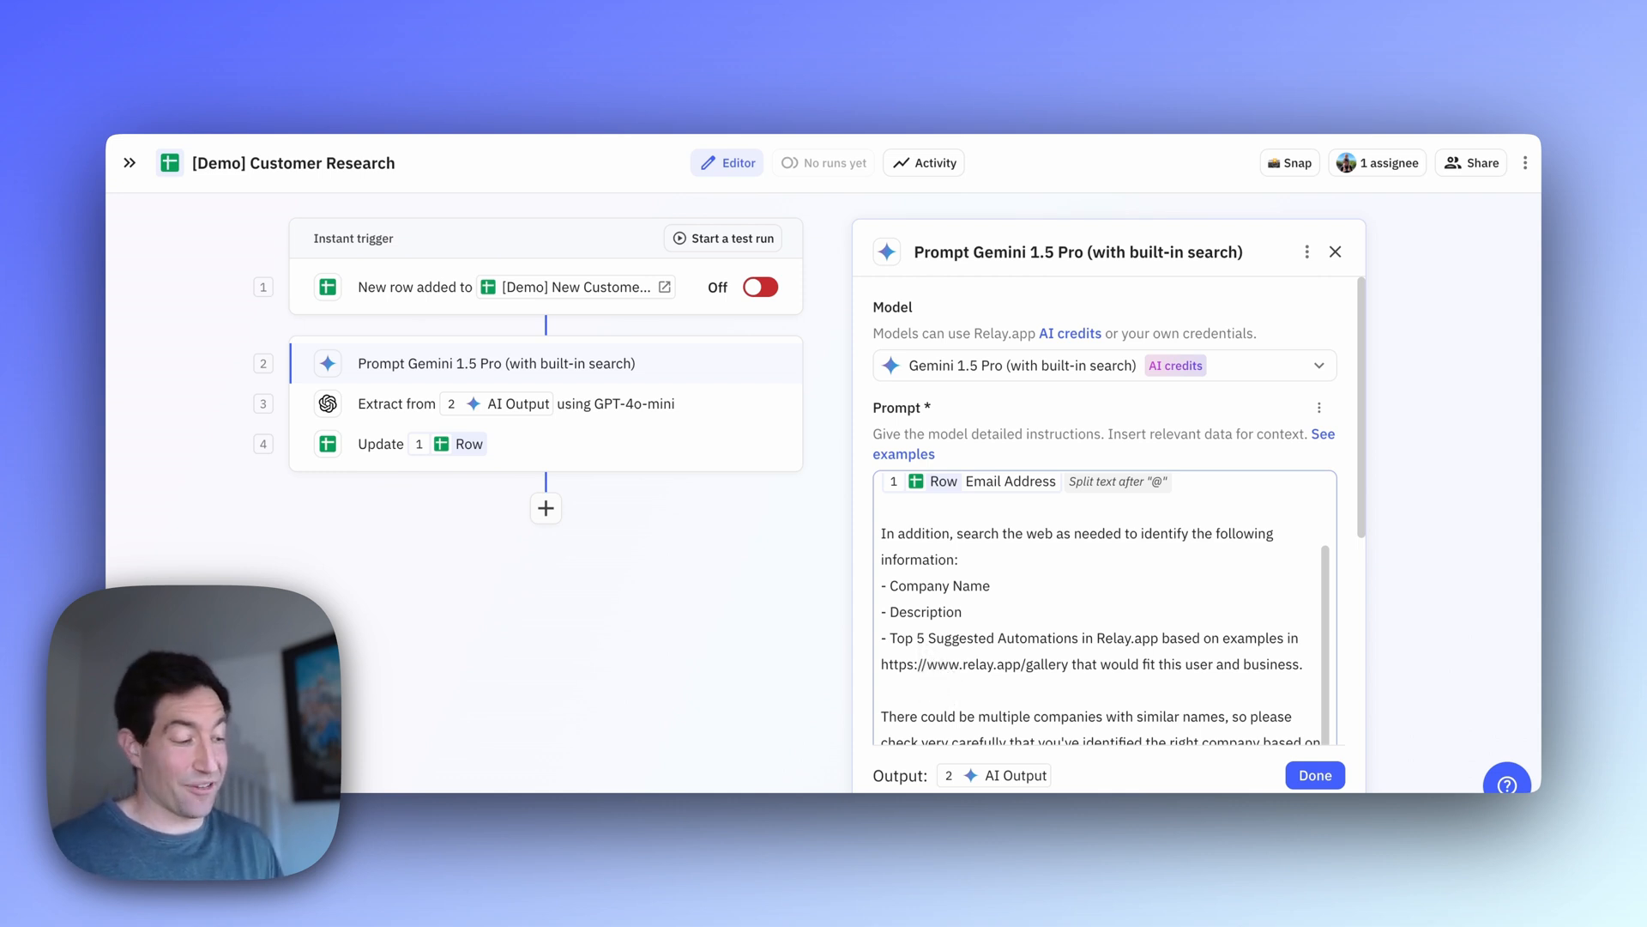
{"action": "scroll", "scroll_direction": "down", "scroll_amount": 3}
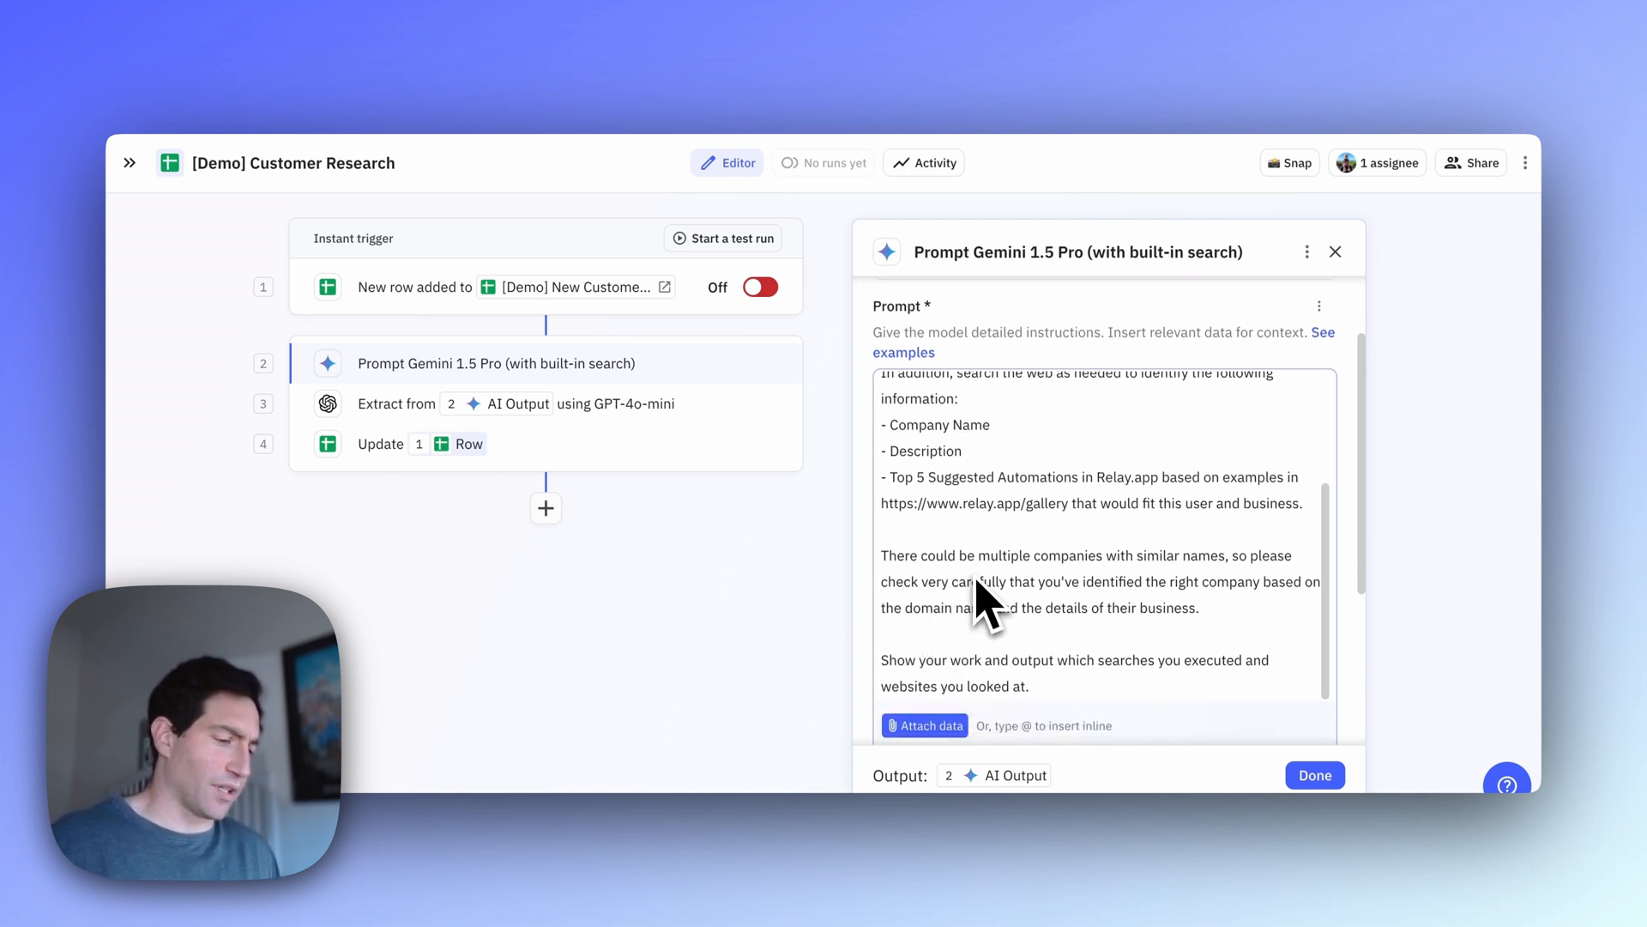
{"action": "mouse_move", "coordinate": [985, 610]}
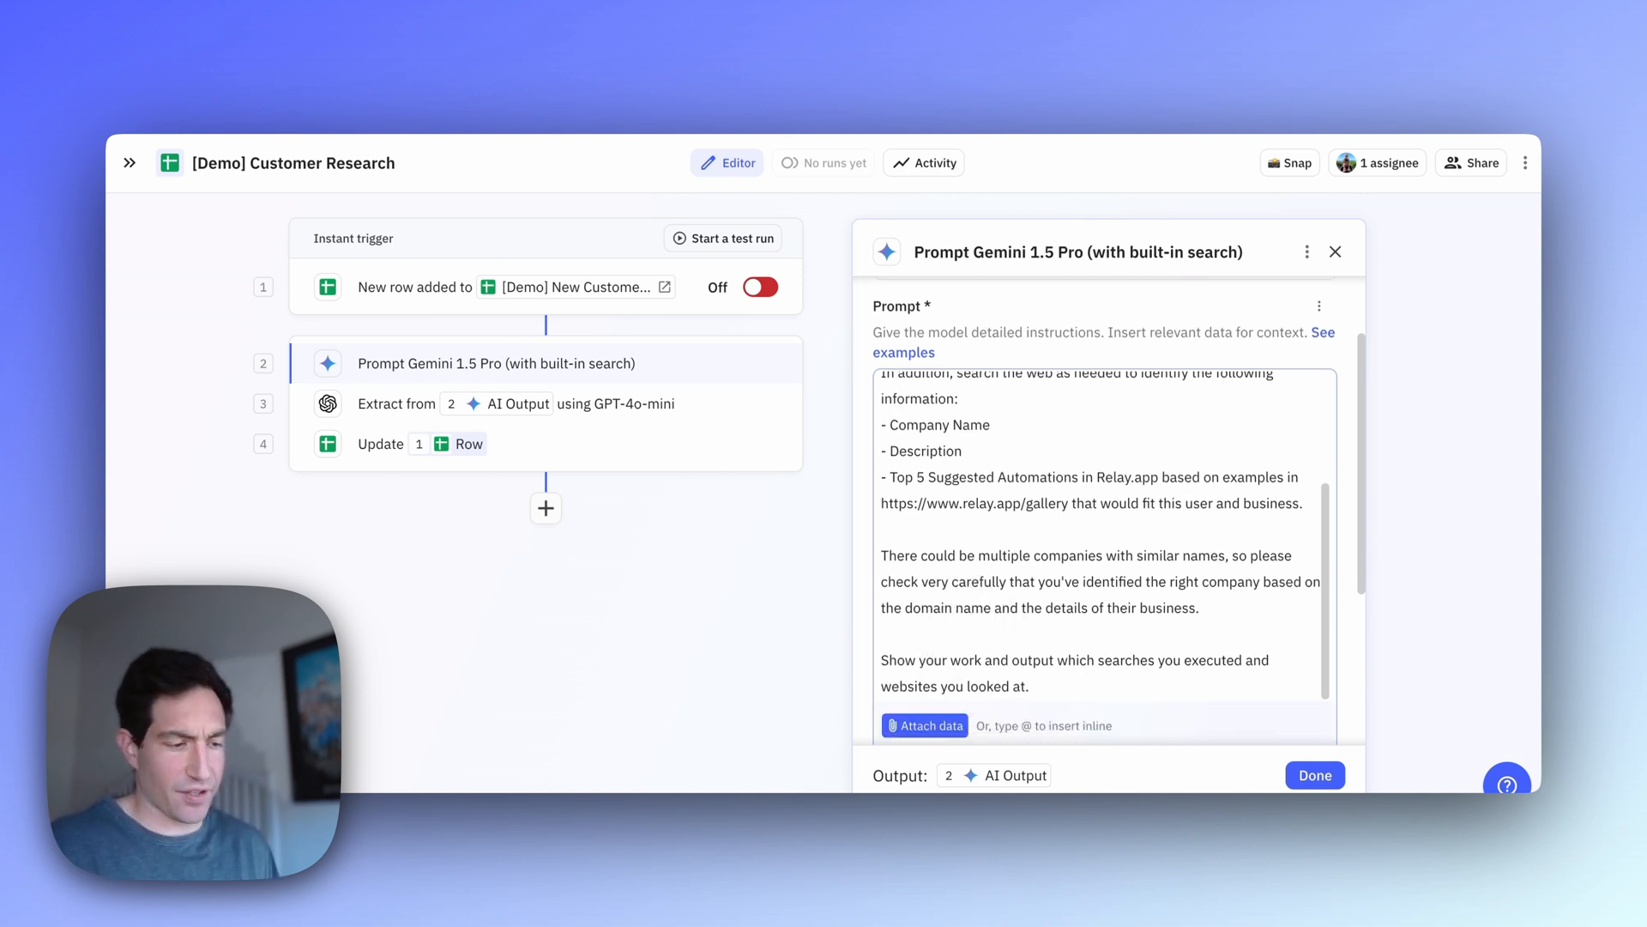
{"action": "scroll", "scroll_direction": "down", "scroll_amount": 3}
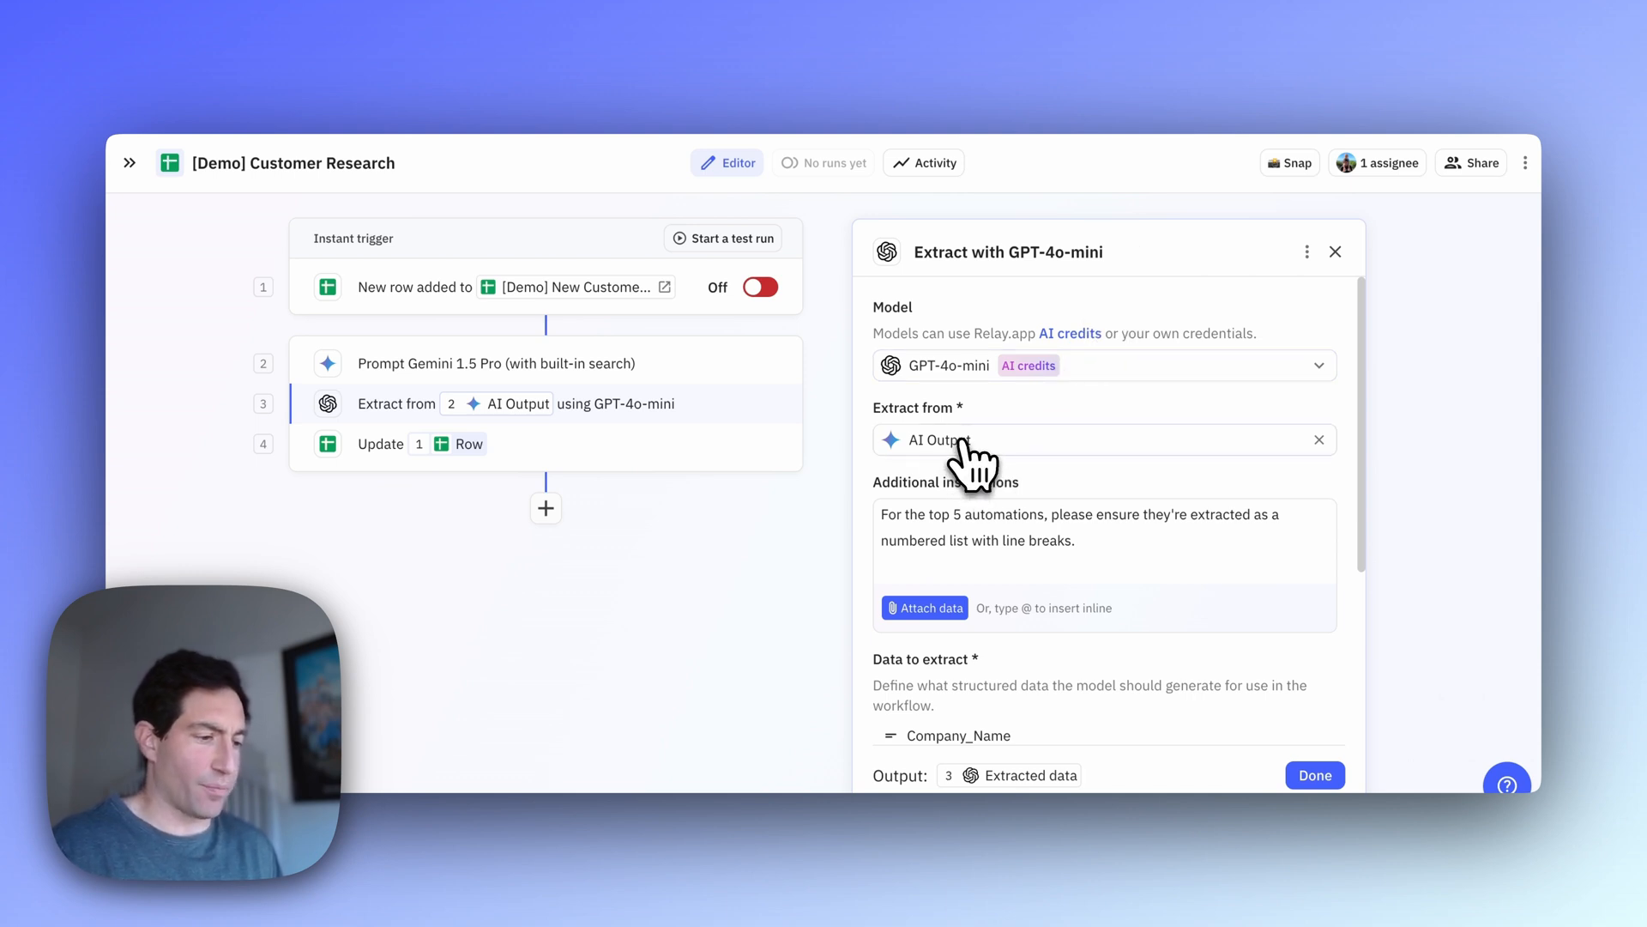
Review the extraction step's outputs: Company_Name, Description and Suggested_Automations with numbered-list instructions
{"action": "scroll", "scroll_direction": "down", "scroll_amount": 3}
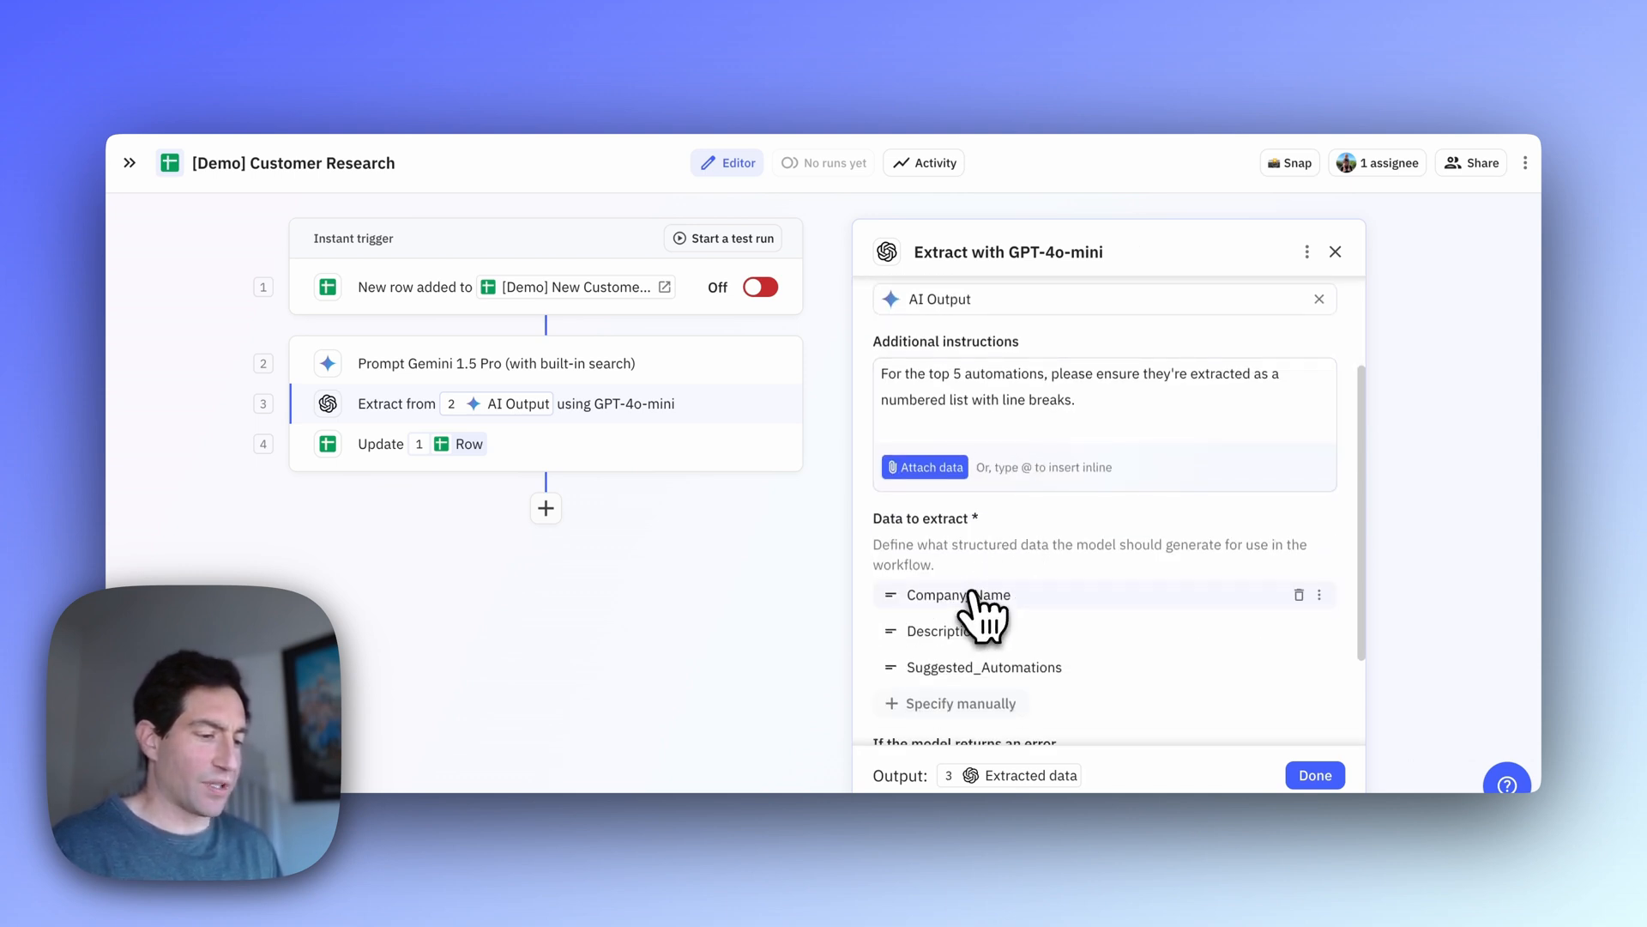
{"action": "mouse_move", "coordinate": [964, 667]}
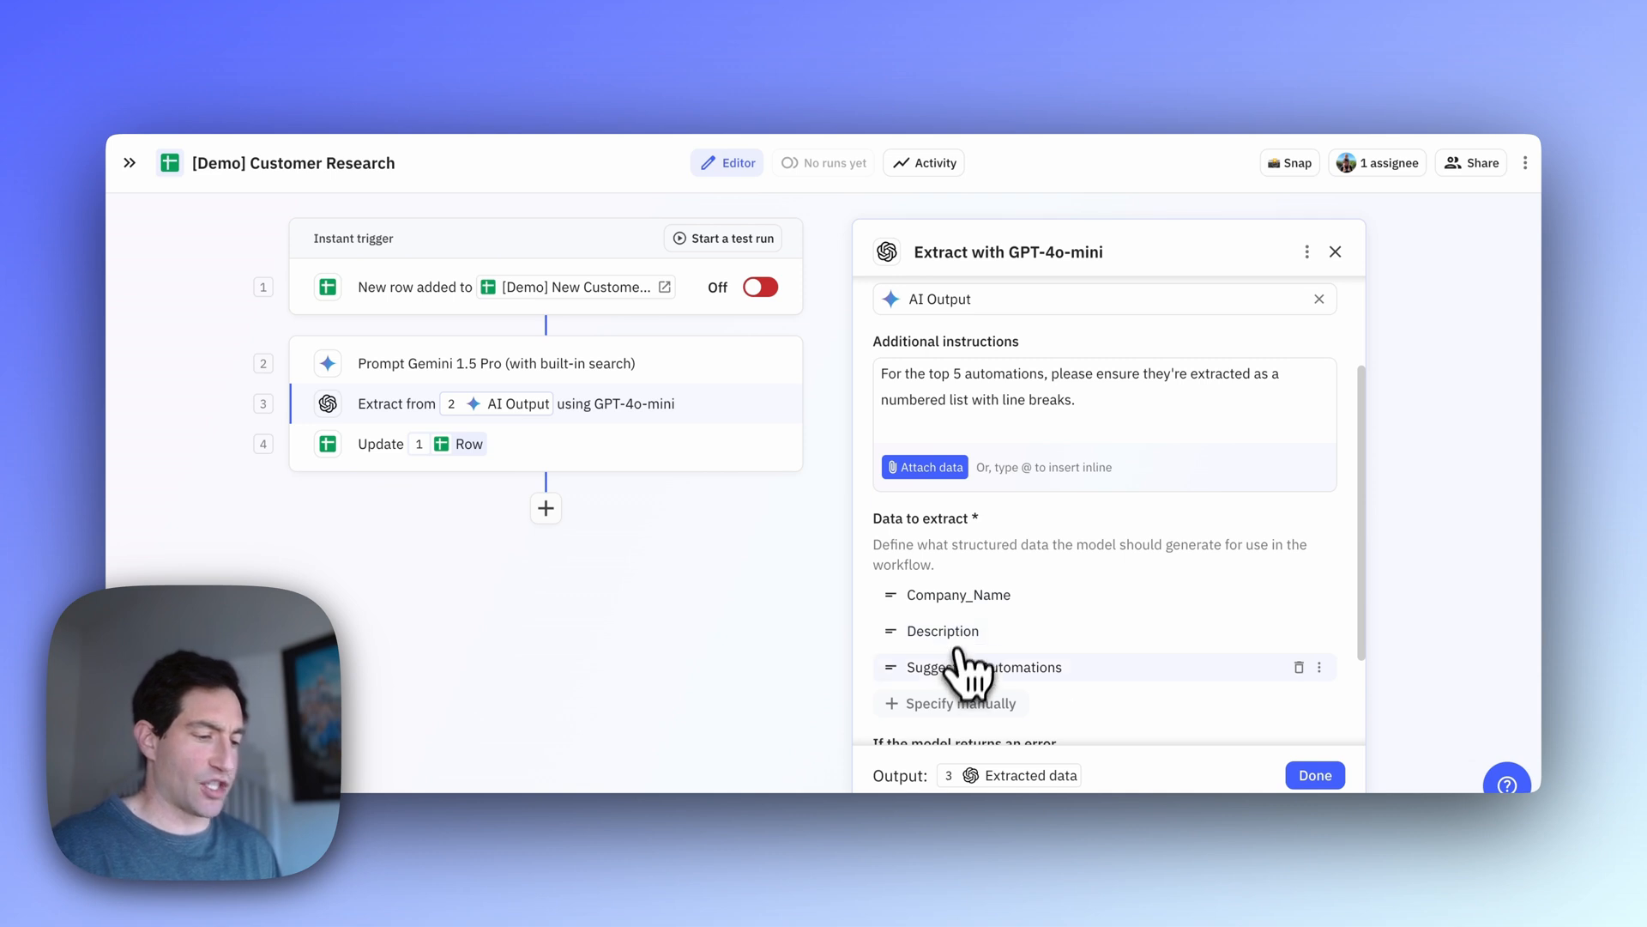
{"action": "scroll", "scroll_direction": "up", "scroll_amount": 3}
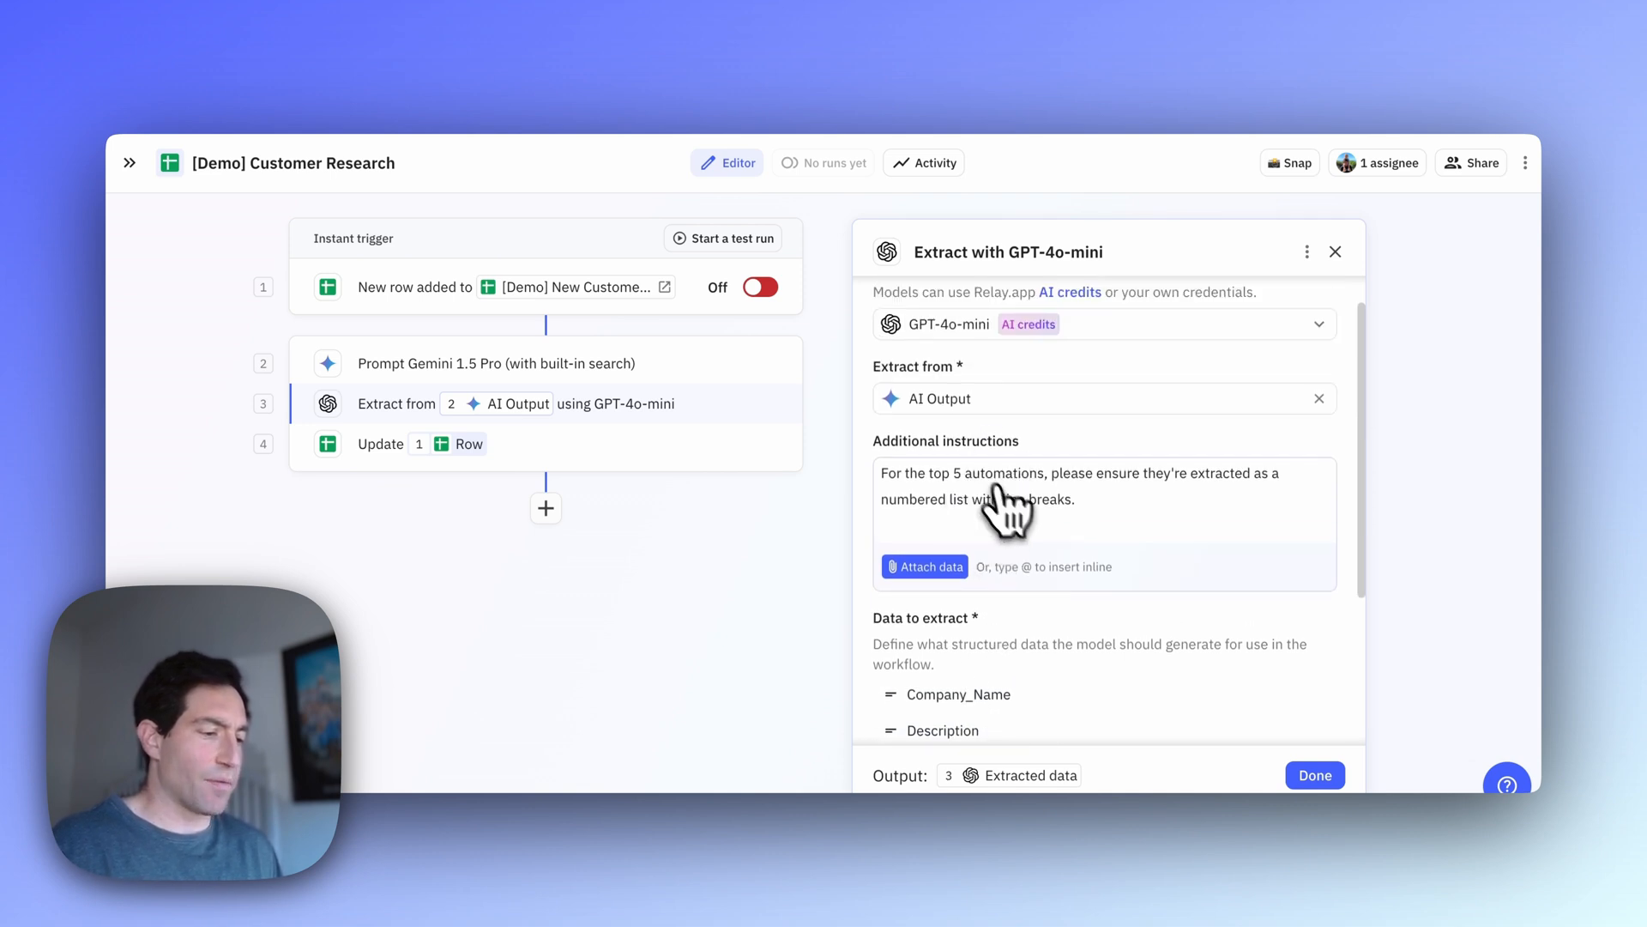
{"action": "mouse_move", "coordinate": [1087, 505]}
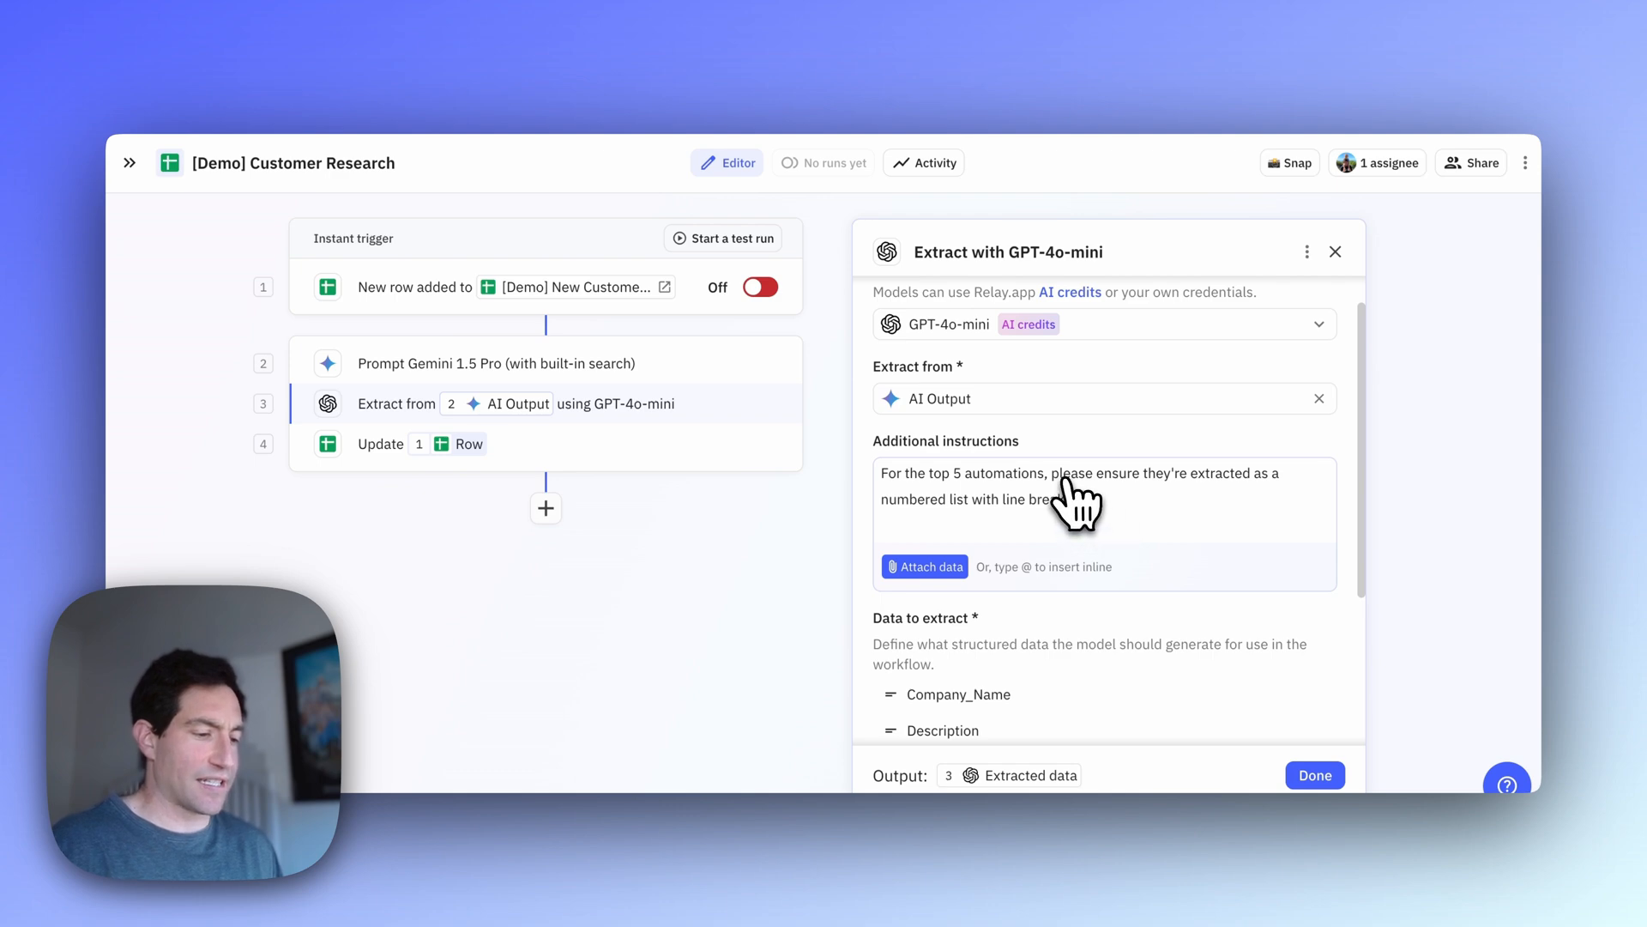
View the Update Row step mapping Company_Name, Description and Suggested_Automations into the sheet
{"action": "left_click", "coordinate": [380, 443]}
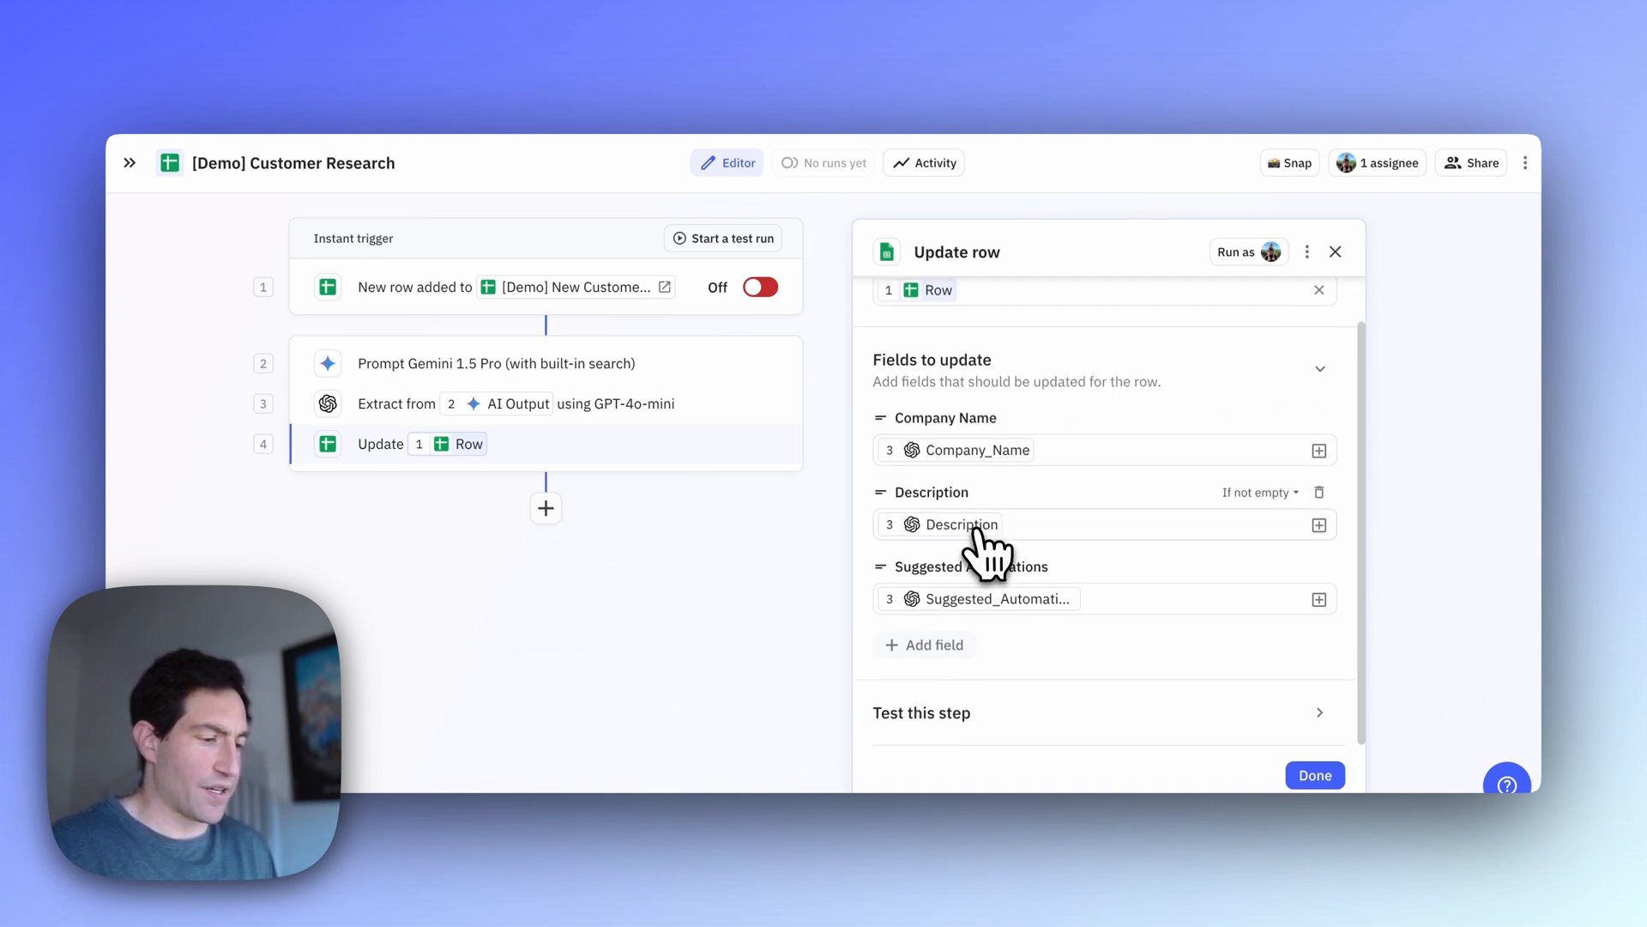
{"action": "mouse_move", "coordinate": [996, 599]}
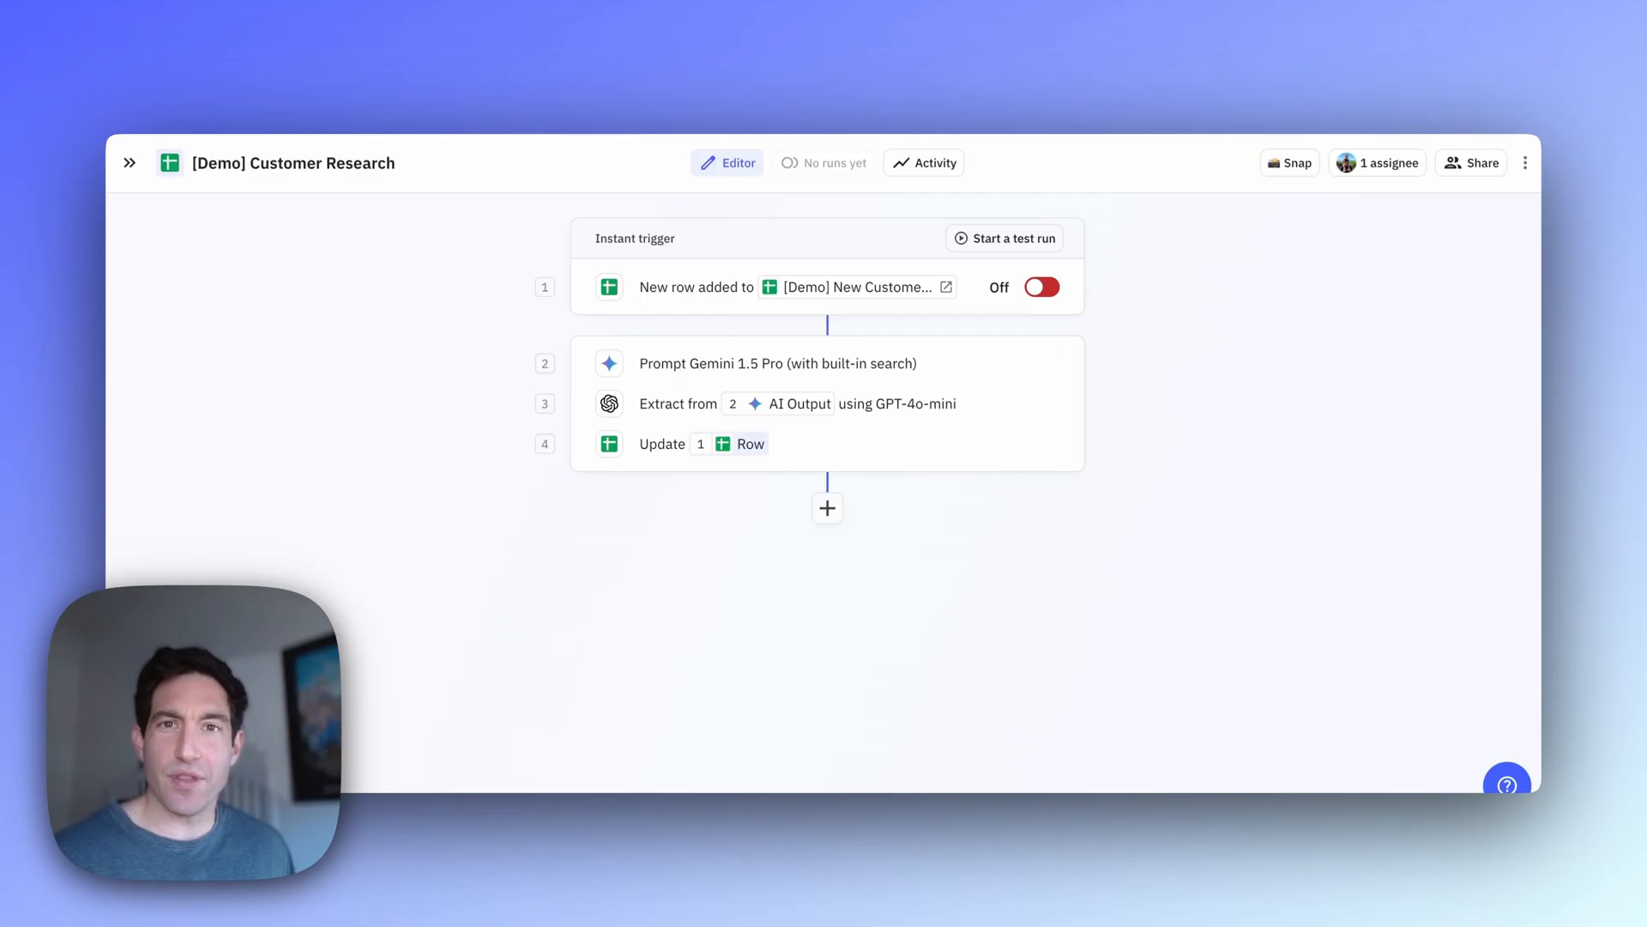
Create and start a test run of the workflow on the Row 2 customer record
{"action": "left_click", "coordinate": [1003, 237]}
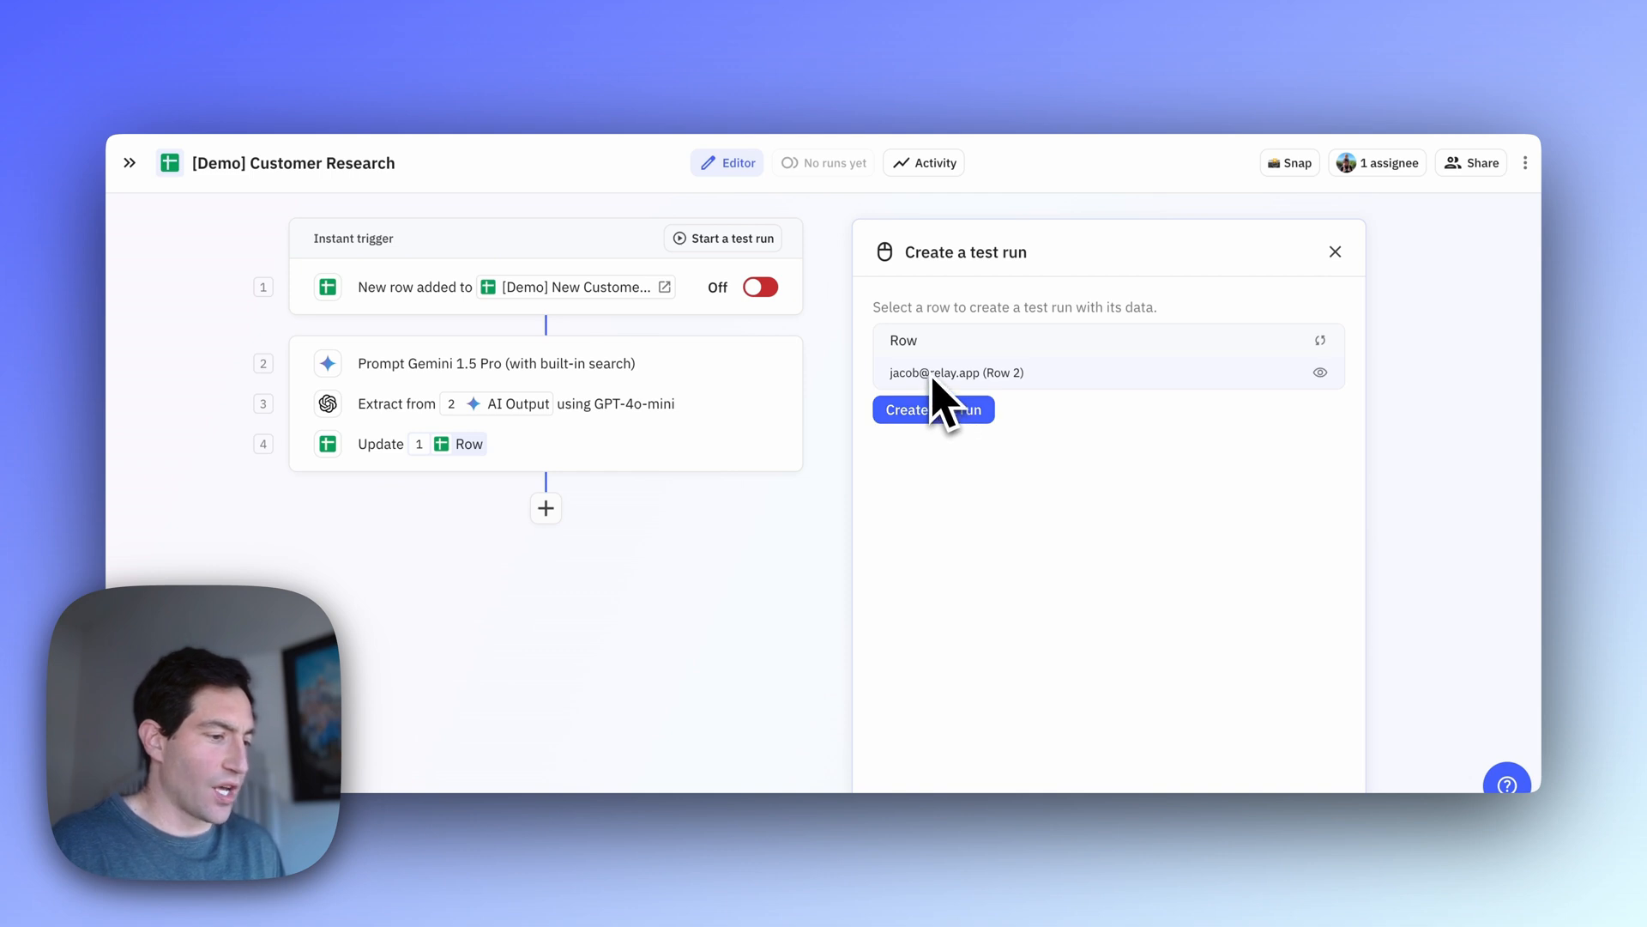
{"action": "mouse_move", "coordinate": [933, 410]}
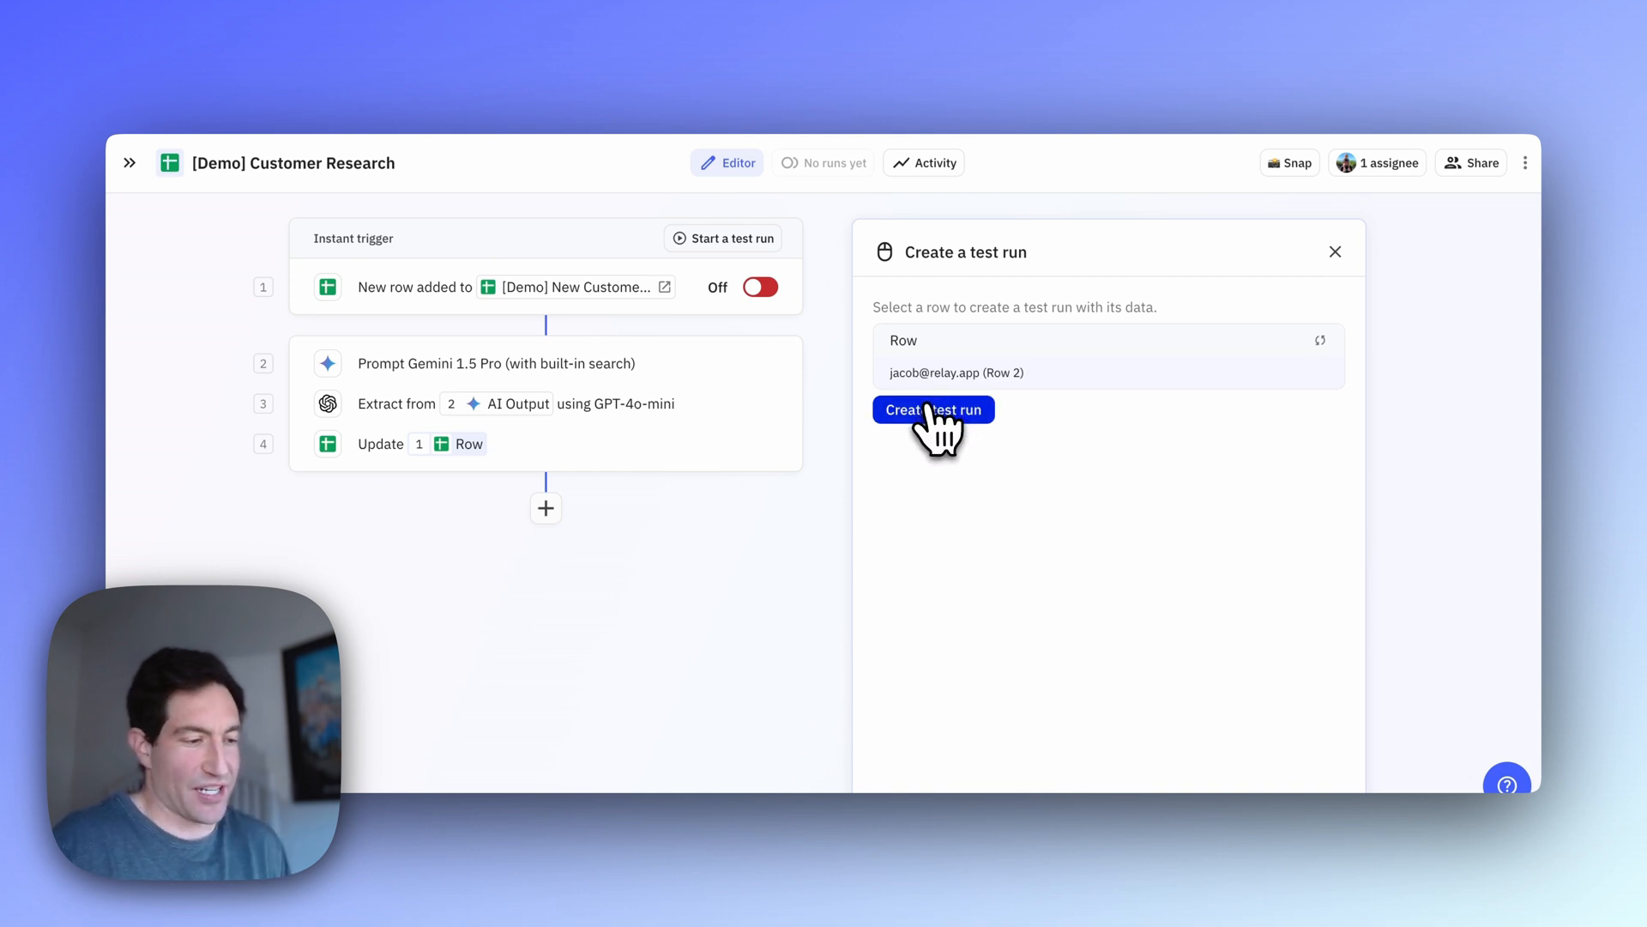
{"action": "left_click", "coordinate": [932, 408]}
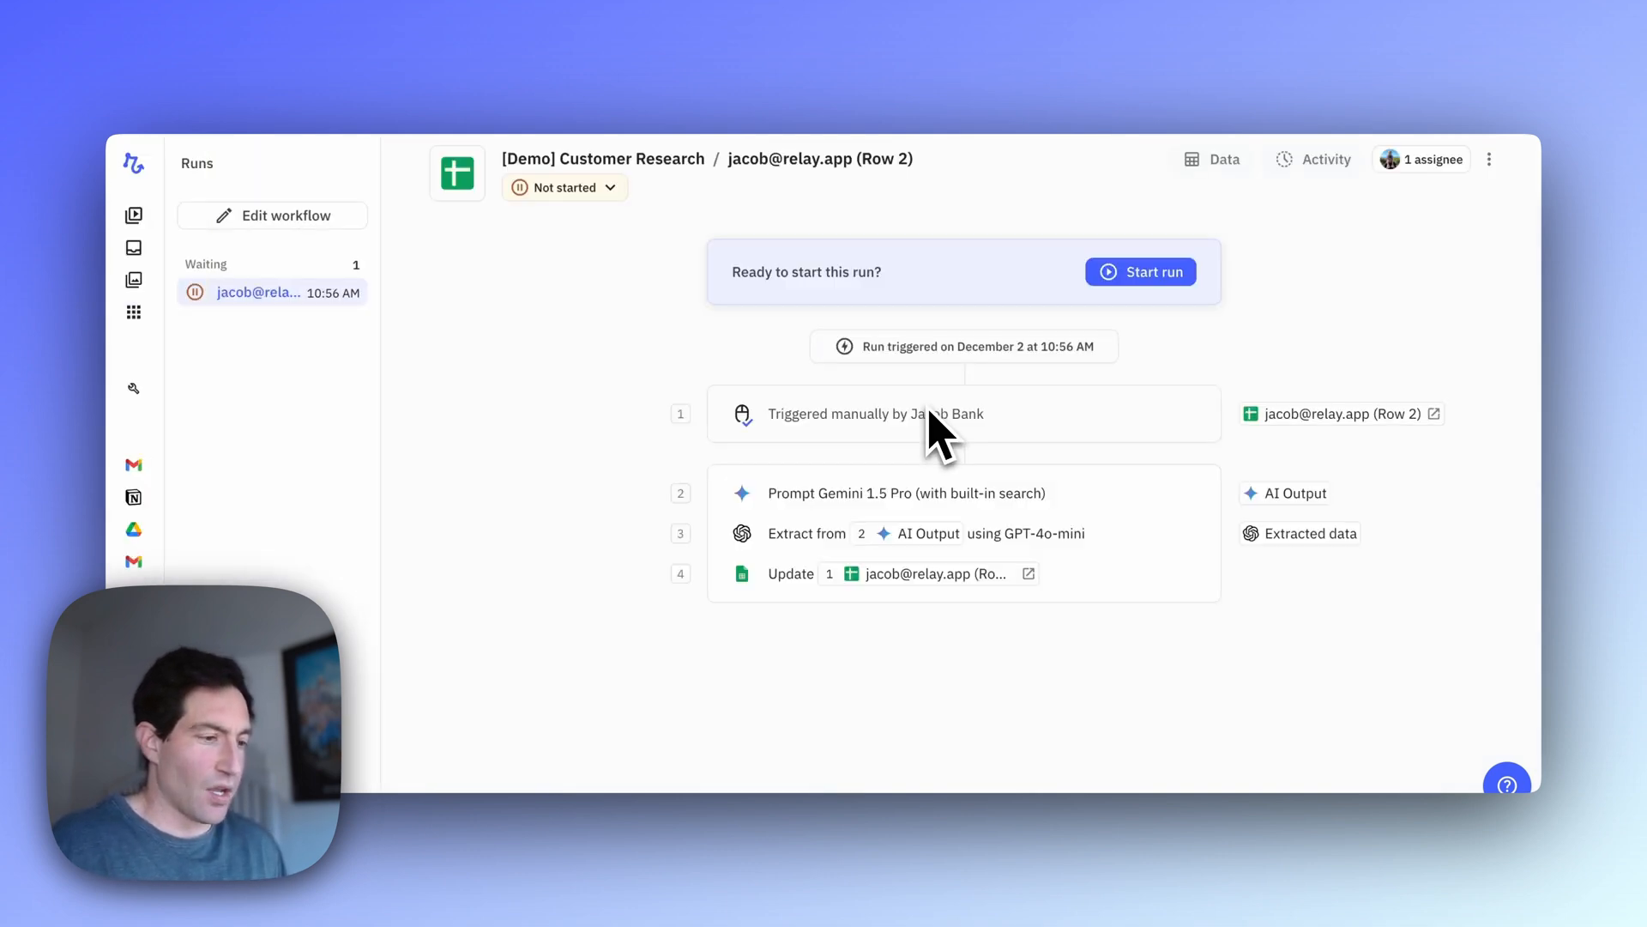
{"action": "left_click", "coordinate": [1141, 272]}
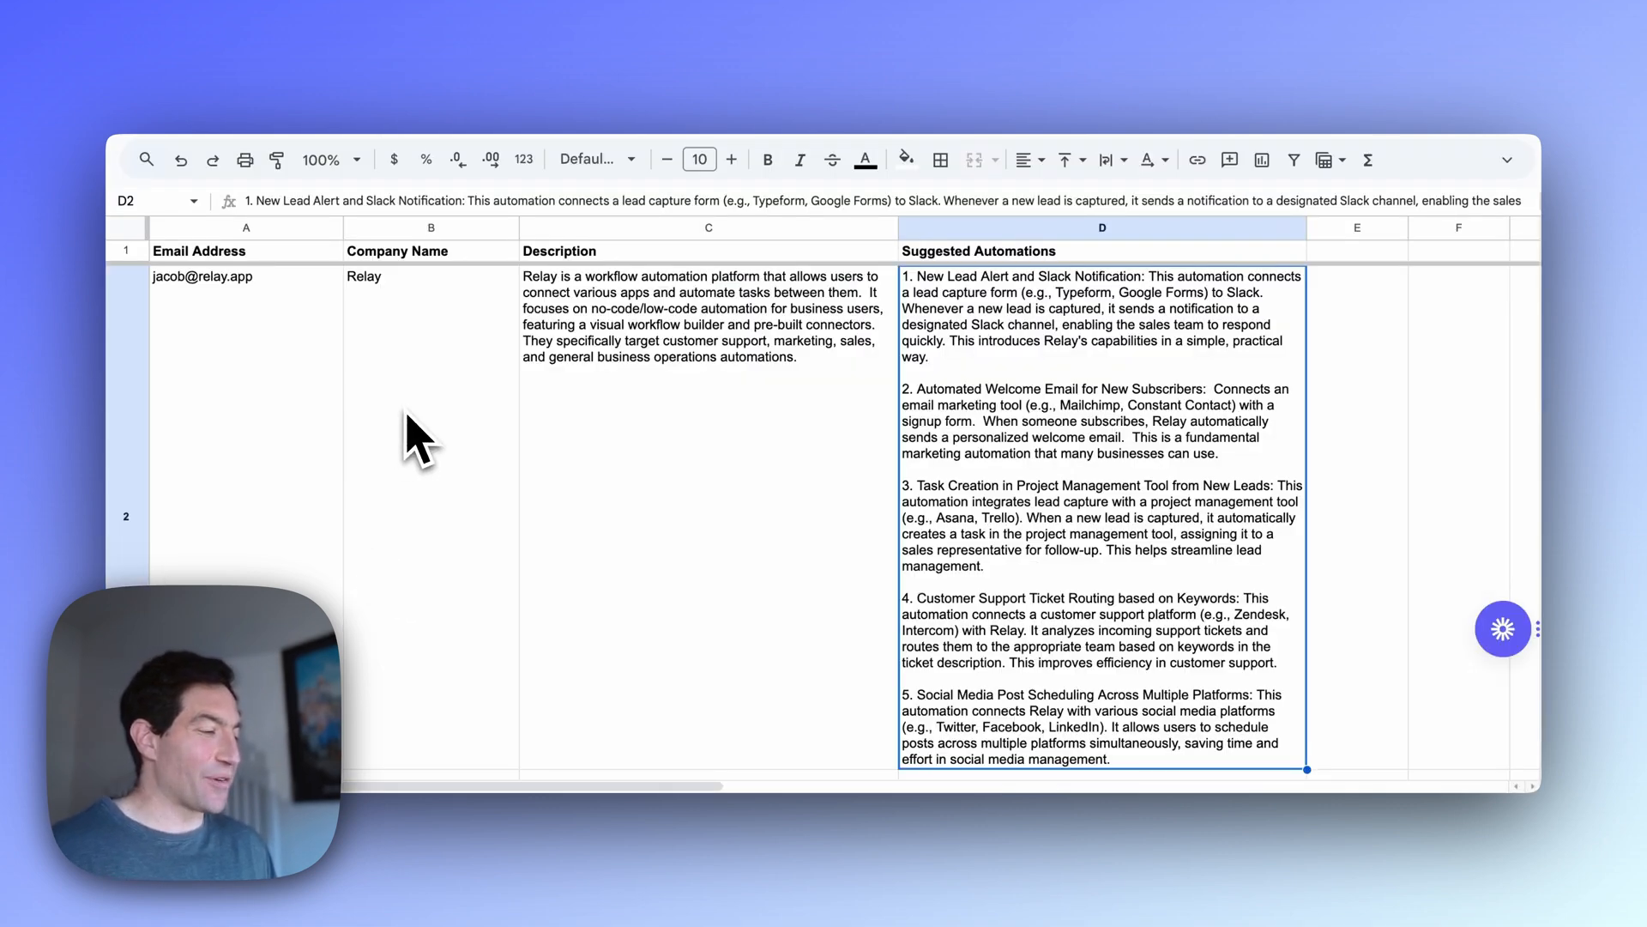
{"action": "mouse_move", "coordinate": [577, 347]}
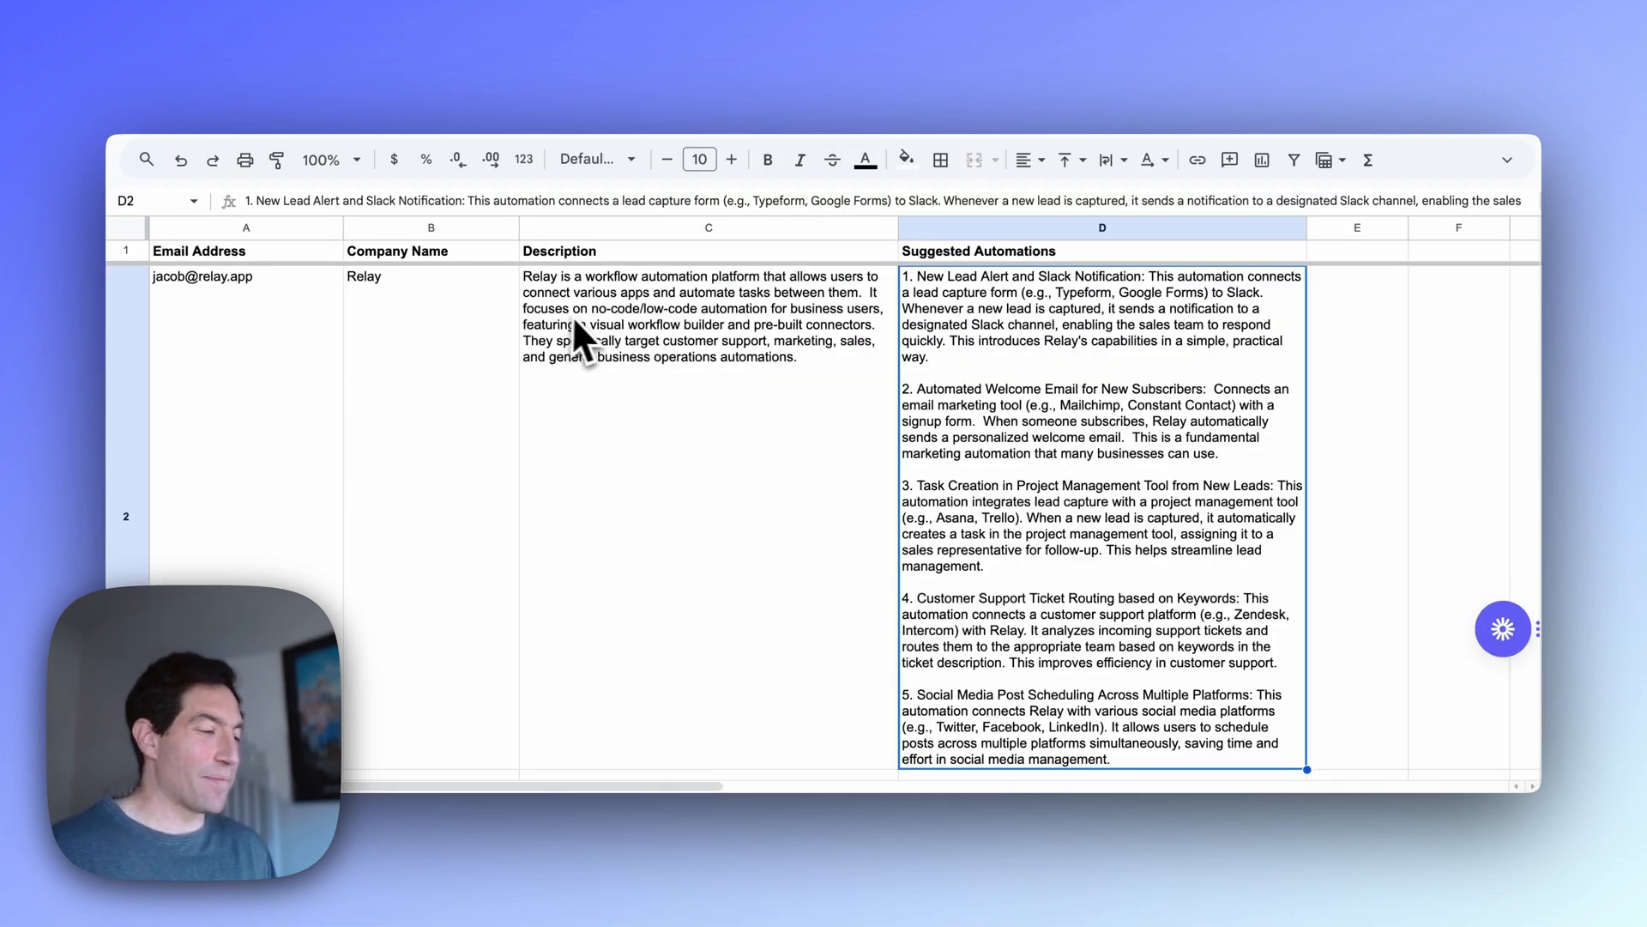